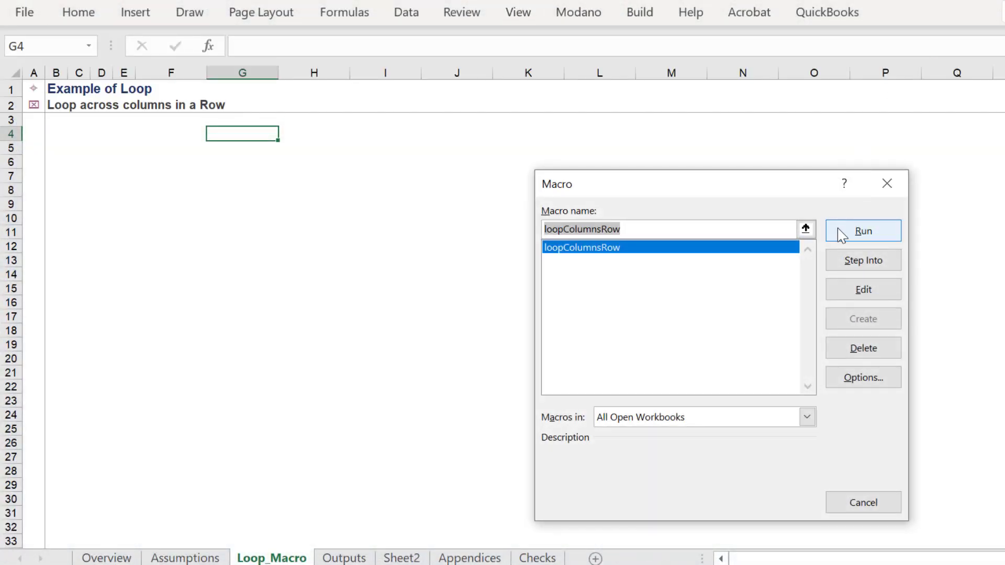
# Run the loopColumnsRow macro and drag-fill a number series from 1 in G4 across row 4.
pyautogui.click(863, 231)
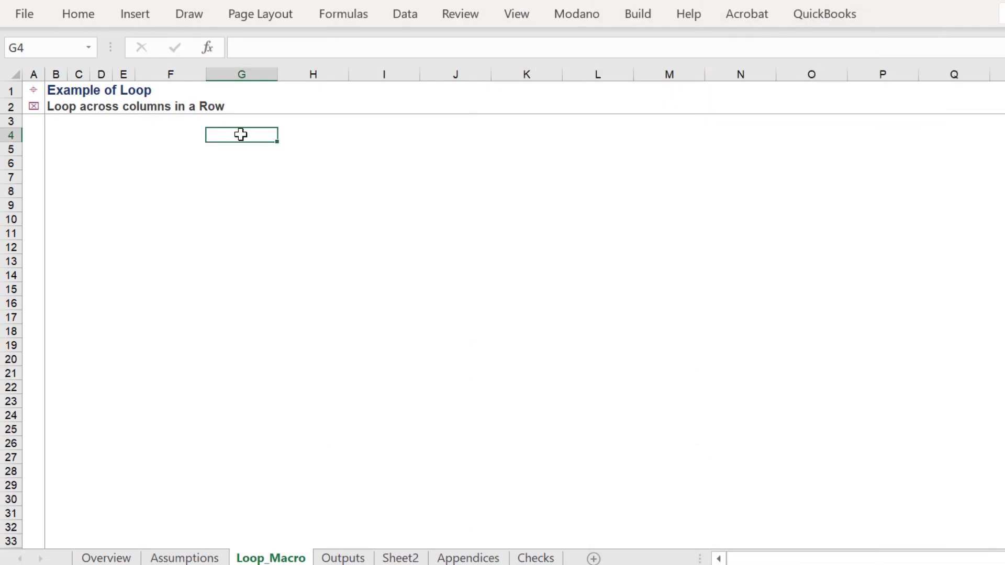
pyautogui.moveTo(242, 134); pyautogui.dragTo(817, 134)
pyautogui.write('1')
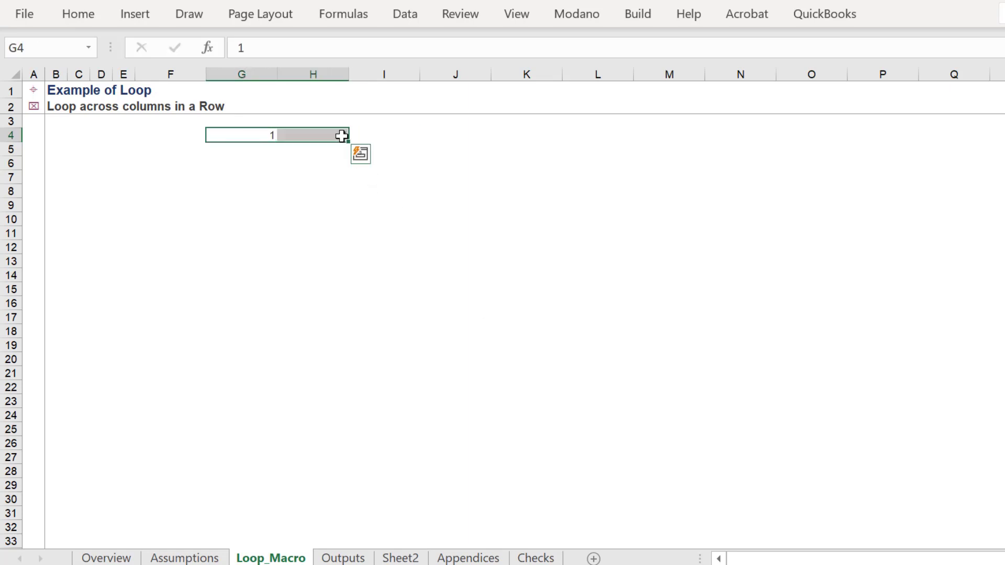
pyautogui.moveTo(342, 134); pyautogui.dragTo(901, 135)
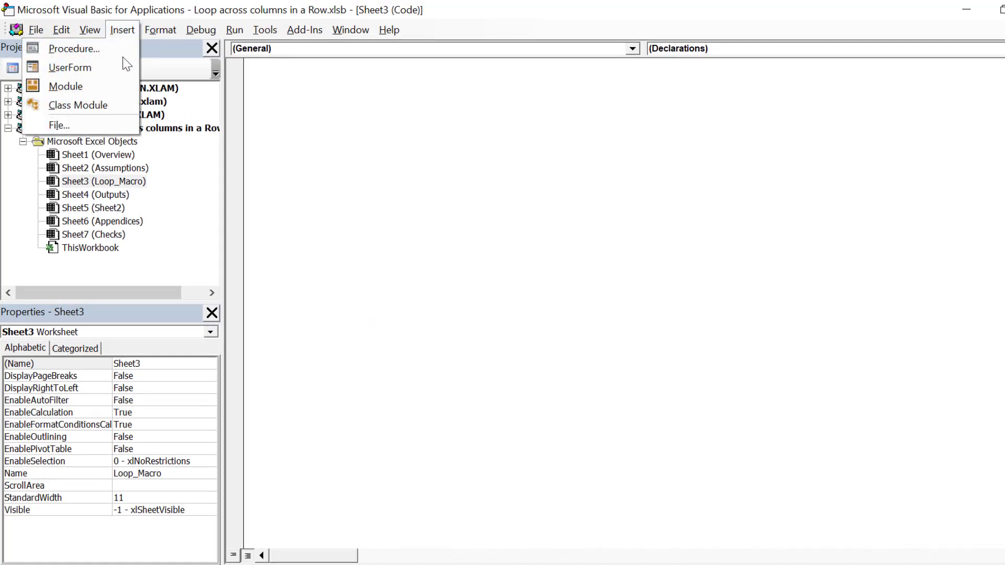
# Insert a new module containing Option Explicit and a starred comment banner line.
pyautogui.click(66, 86)
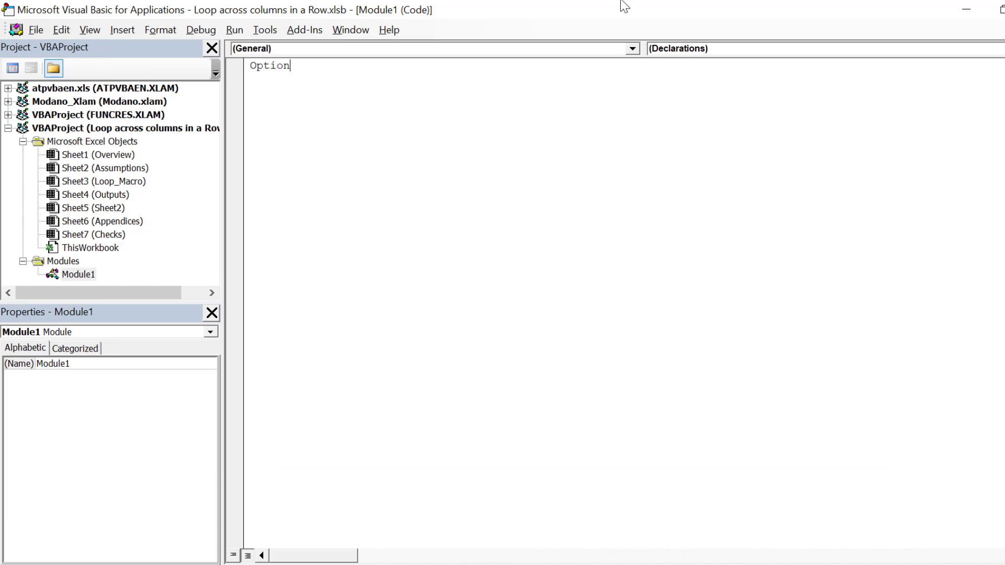
pyautogui.write('Explicit')
pyautogui.click(626, 74)
pyautogui.write("'")
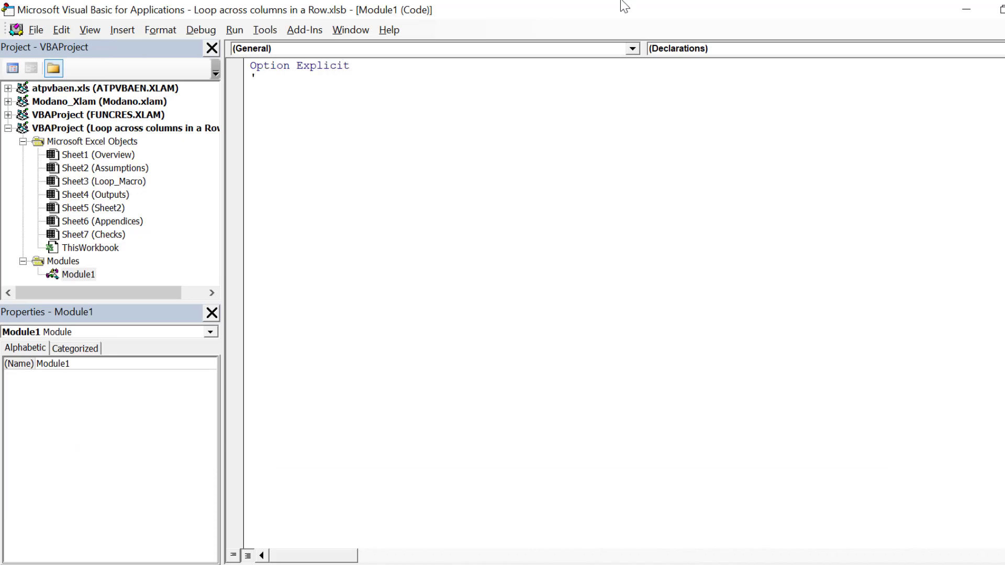
pyautogui.write('****************************************')
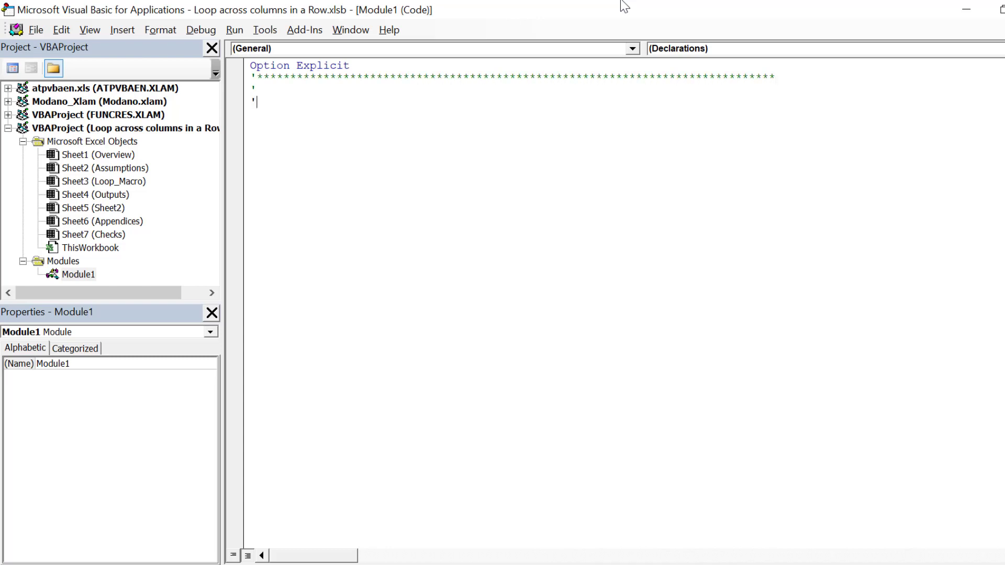
# Write the header title 'Loop across columns in a Row' and '(c) Stegize Financial Modelling Inc. 2020'.
pyautogui.write('Loop across')
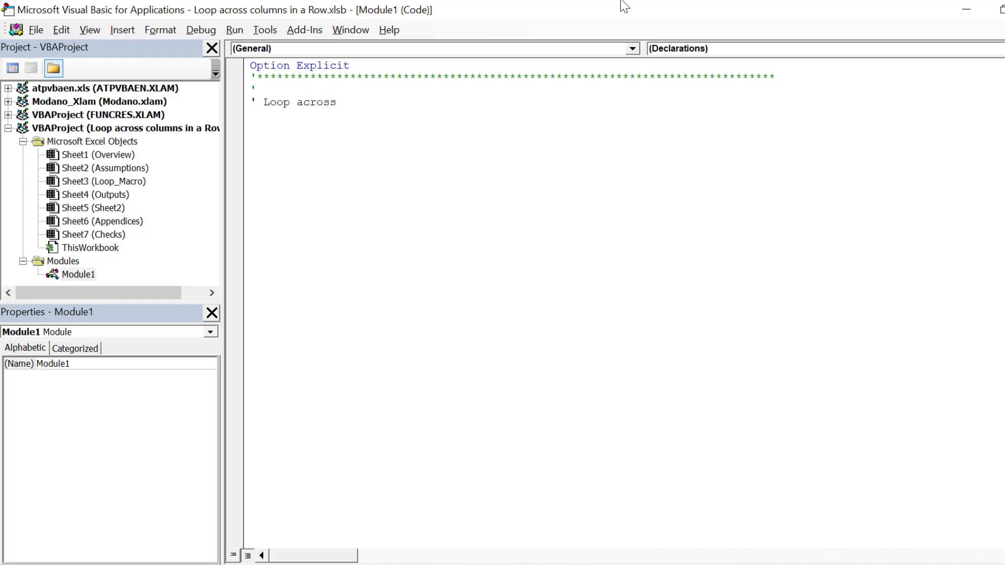
pyautogui.write('columns in')
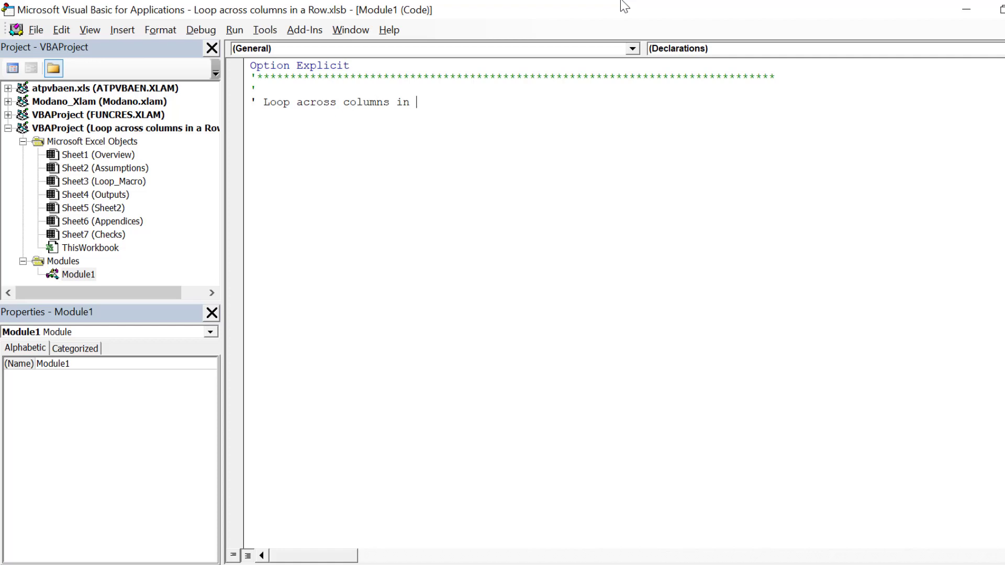
pyautogui.write('a Row')
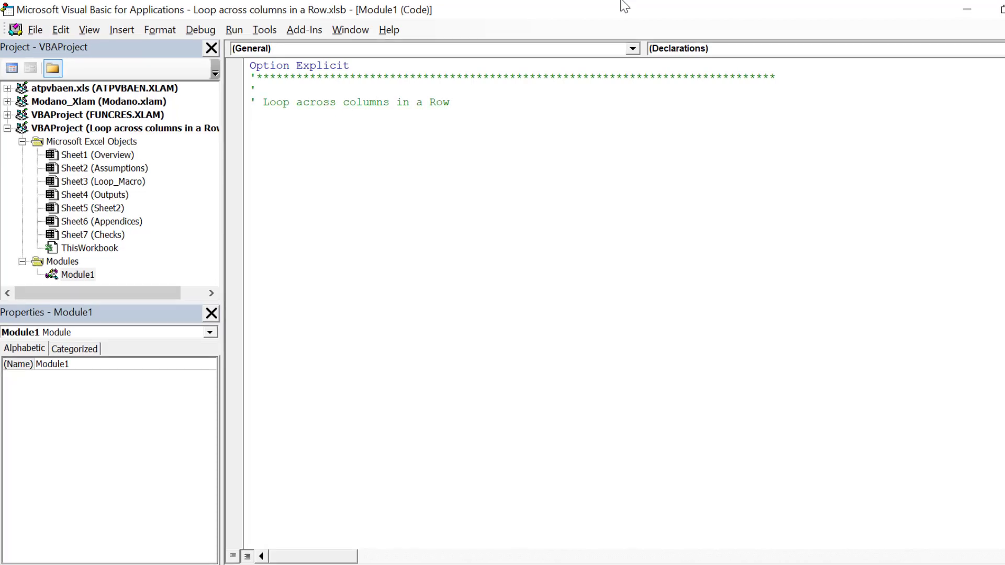
pyautogui.write('(c) Stra')
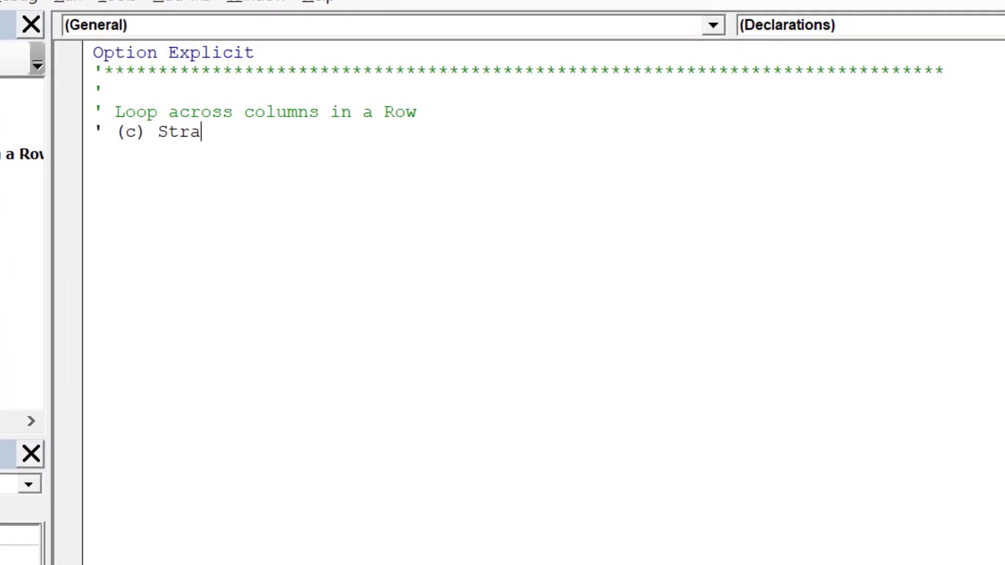
pyautogui.write('tegize F')
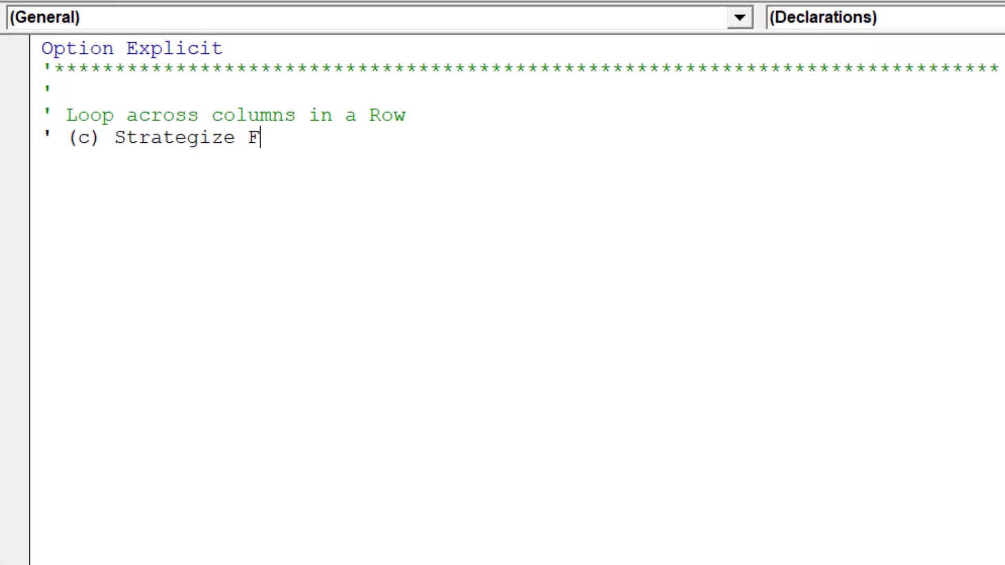
pyautogui.write('inancial Mo')
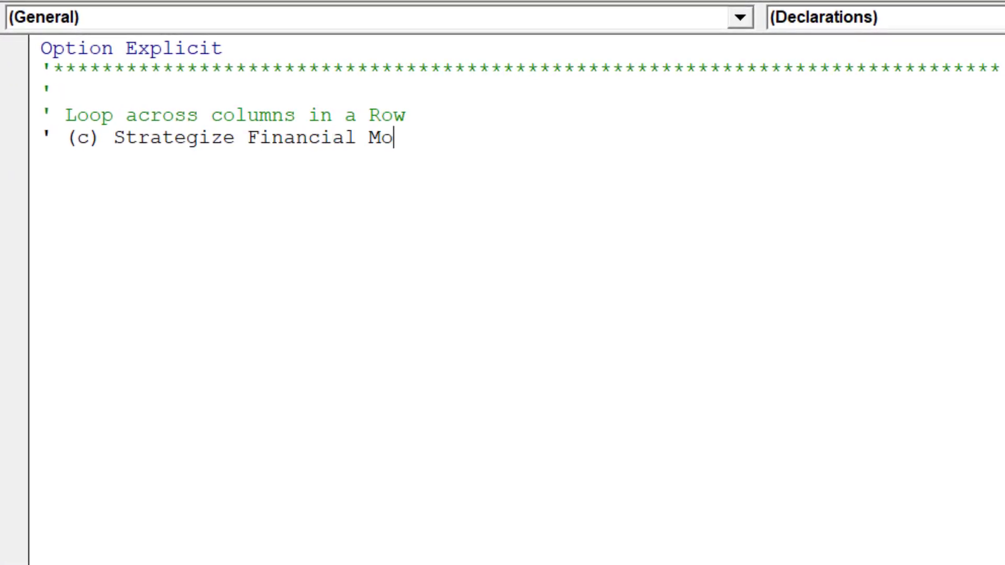
pyautogui.write('delling Inc.')
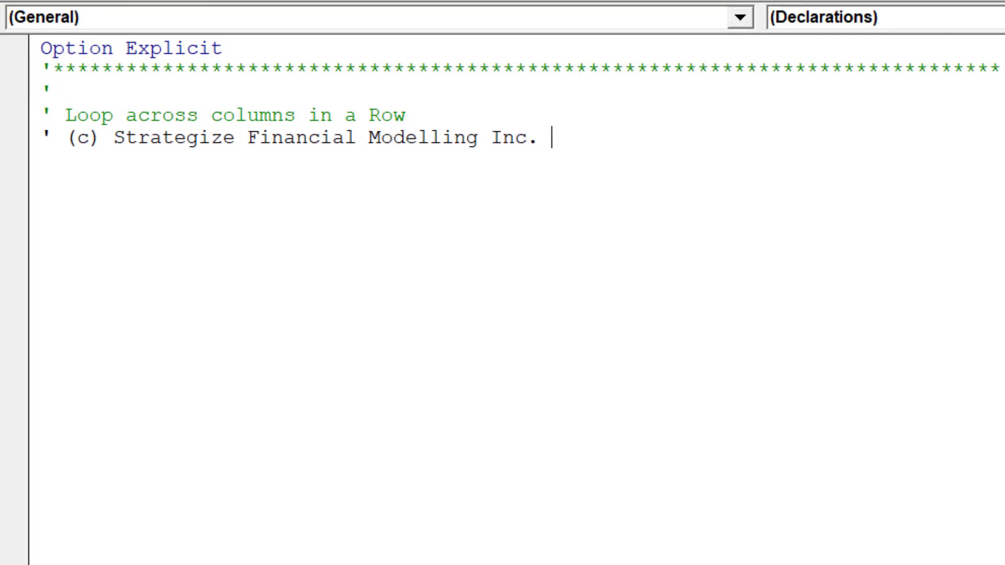
pyautogui.write('2020')
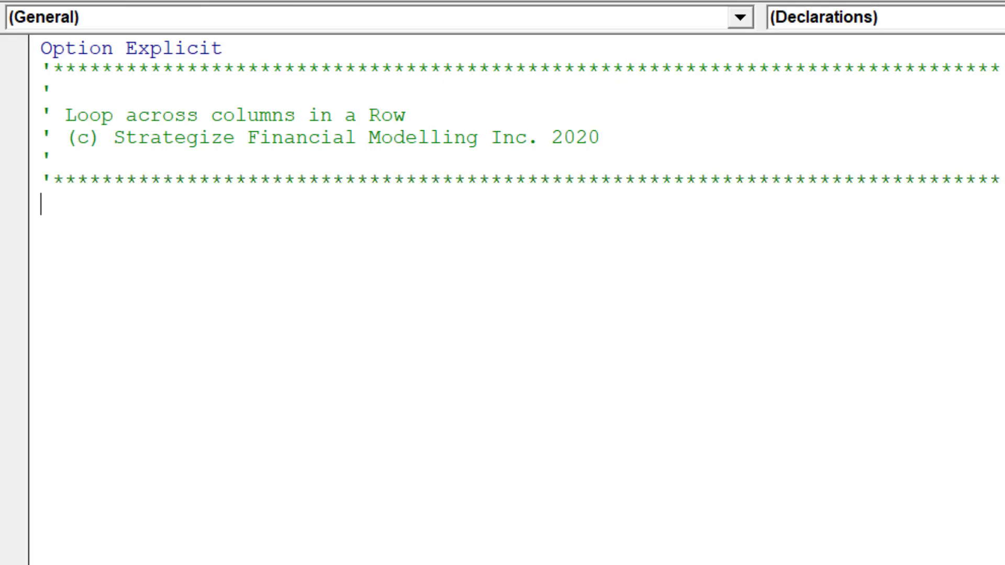
# Type 'sub loopColumnsRow' below the header to create the Sub loopColumnsRow() declaration.
pyautogui.write('sub')
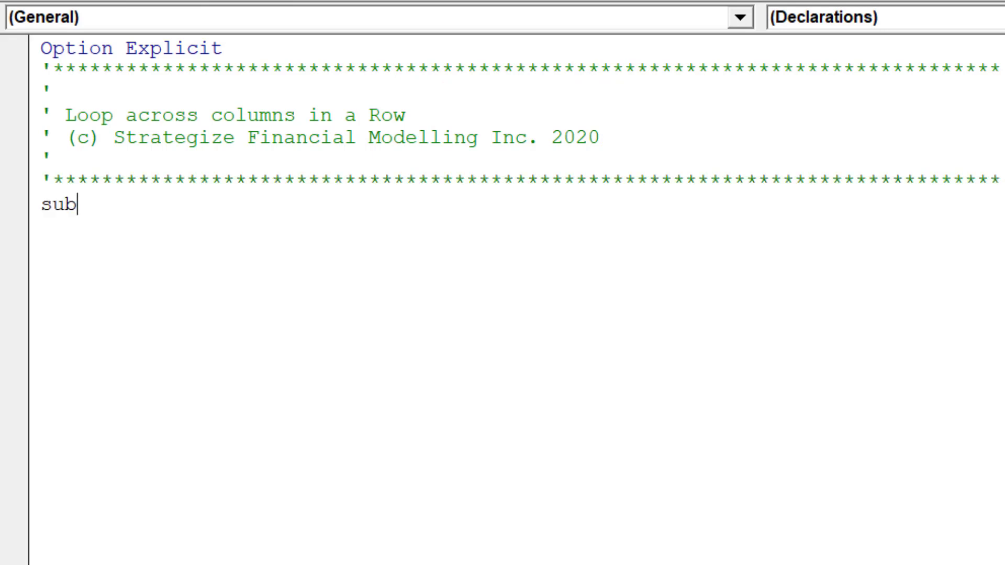
pyautogui.write('loo')
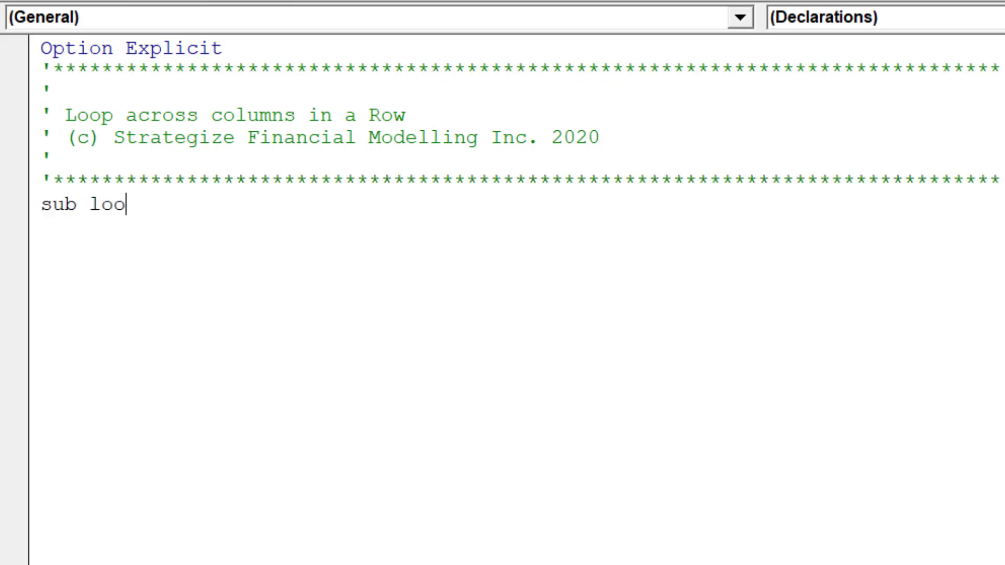
pyautogui.write('pC')
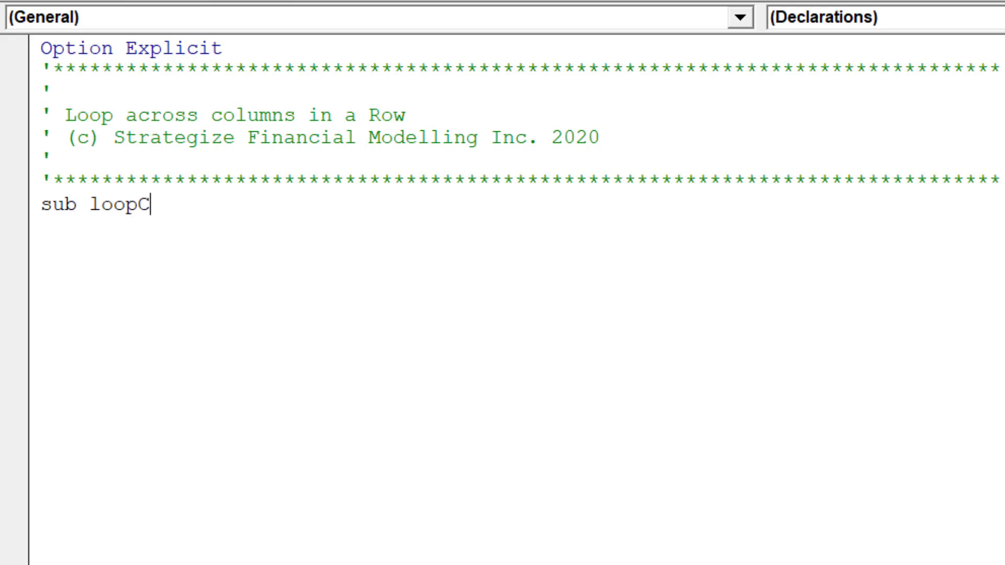
pyautogui.write('olumns')
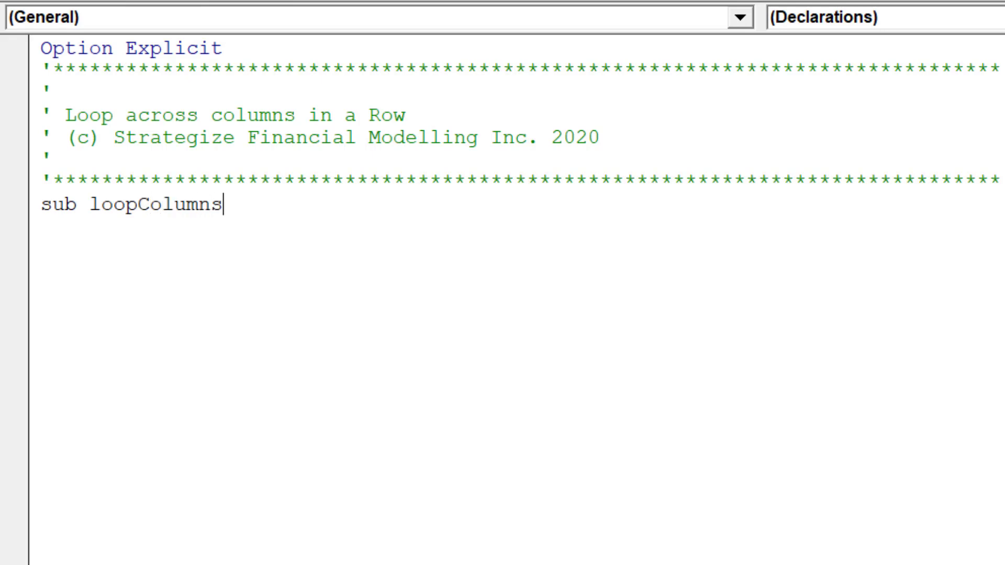
pyautogui.write('Row(')
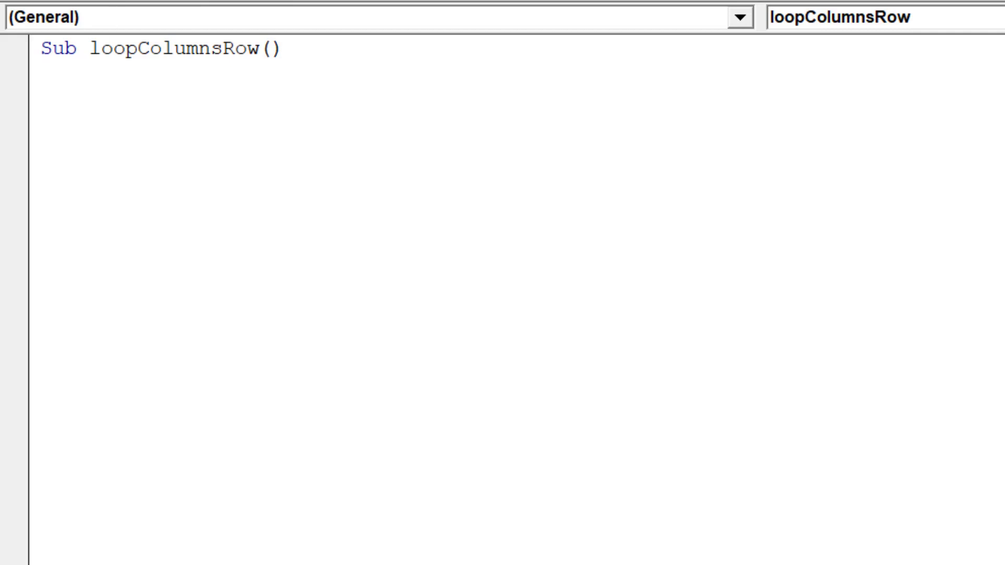
# Add the comment 'Disable following Excel properties whilst macro runs'.
pyautogui.write("'")
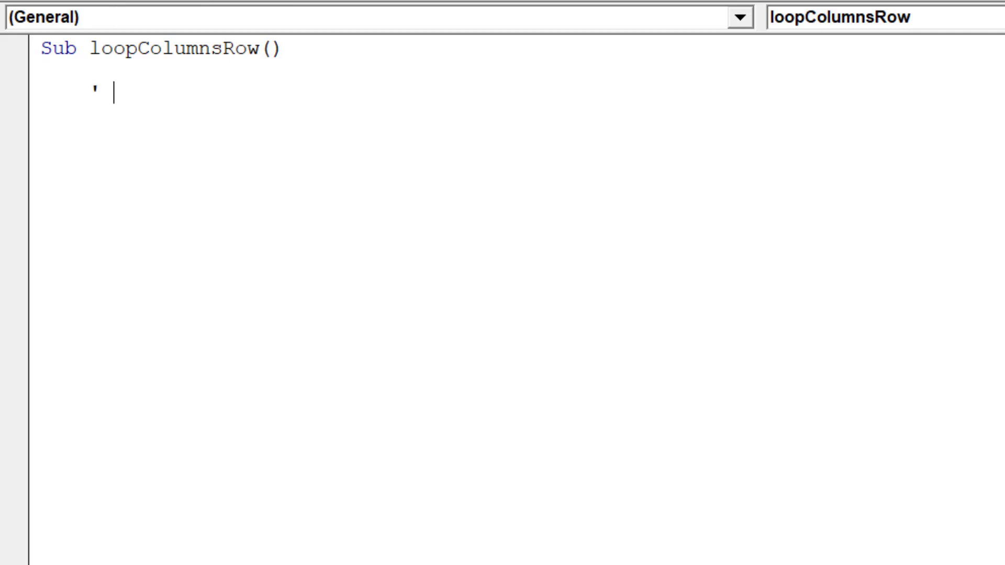
pyautogui.write('Disable')
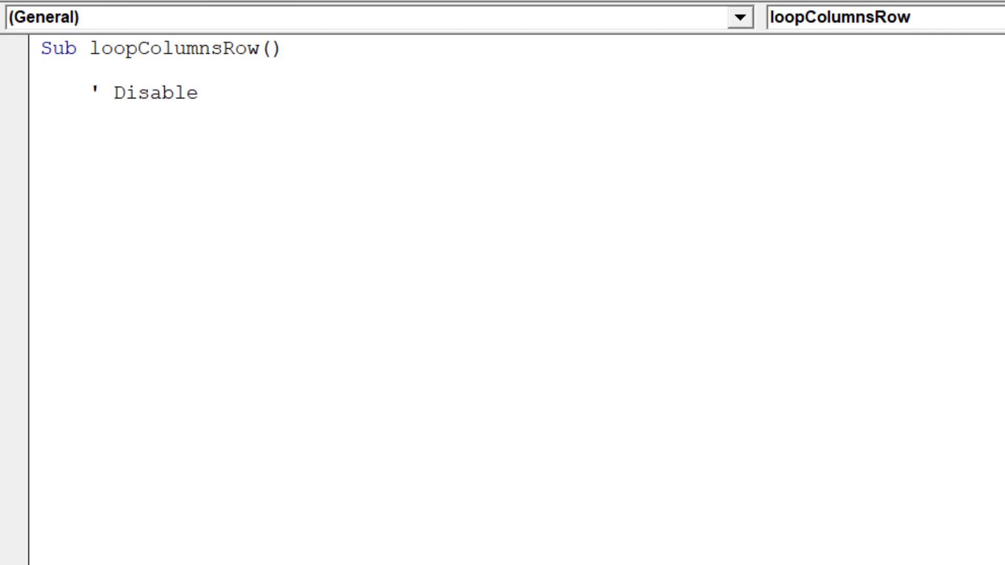
pyautogui.write('fo')
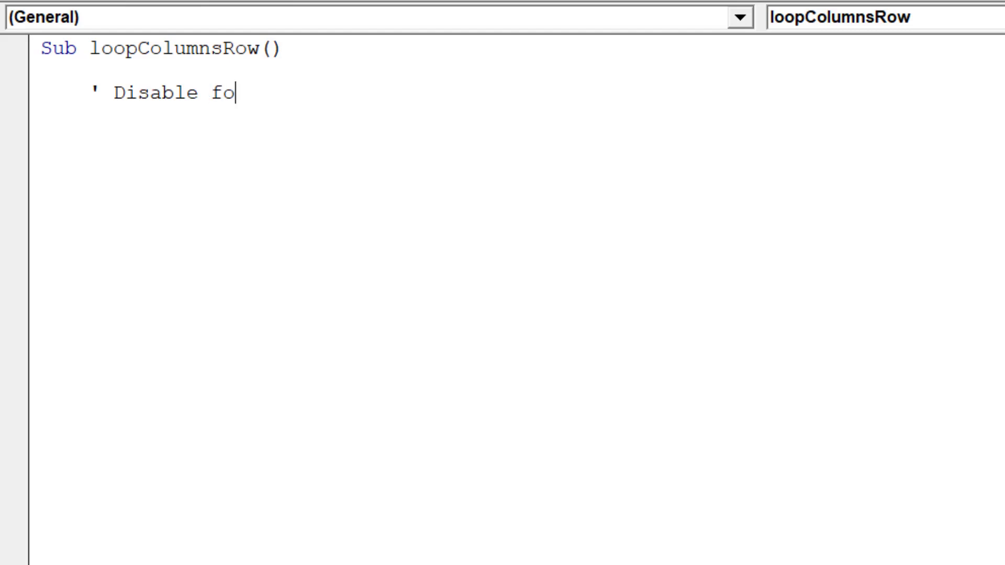
pyautogui.write('llowing Excel properties w')
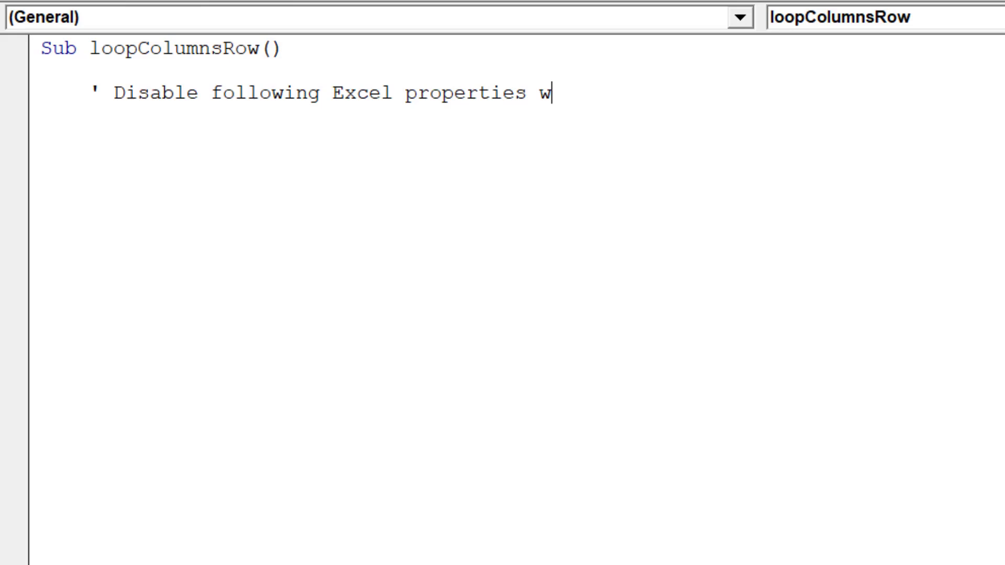
pyautogui.write('hilst m')
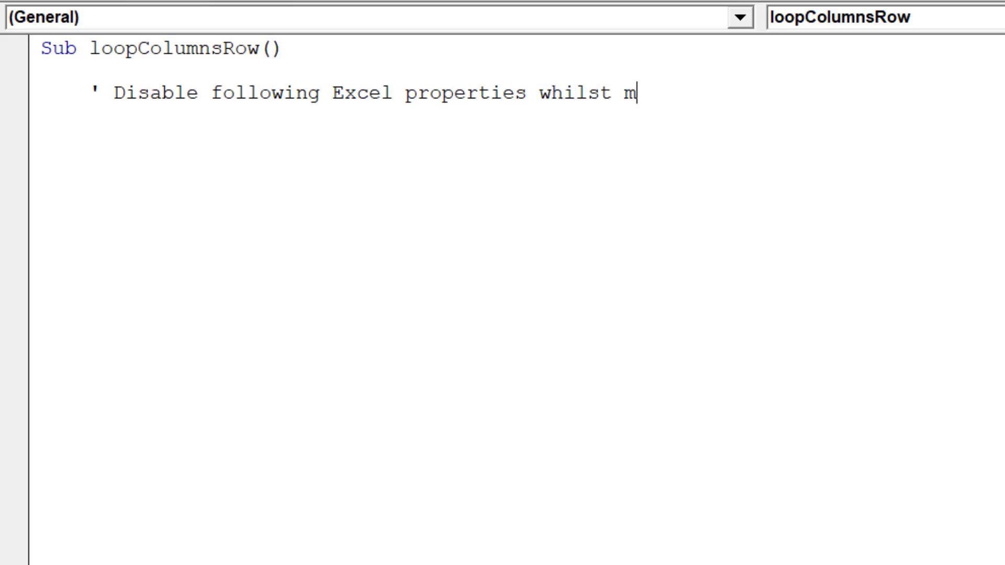
pyautogui.write('acro runs')
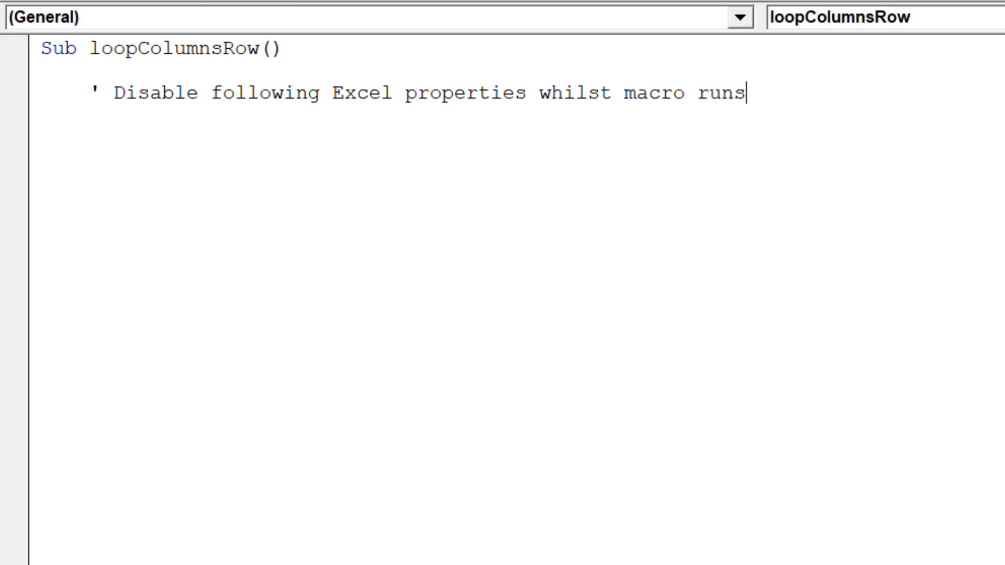
# Write a With Application block: manual calculation, EnableEvents False, ScreenUpdating False.
pyautogui.write('With')
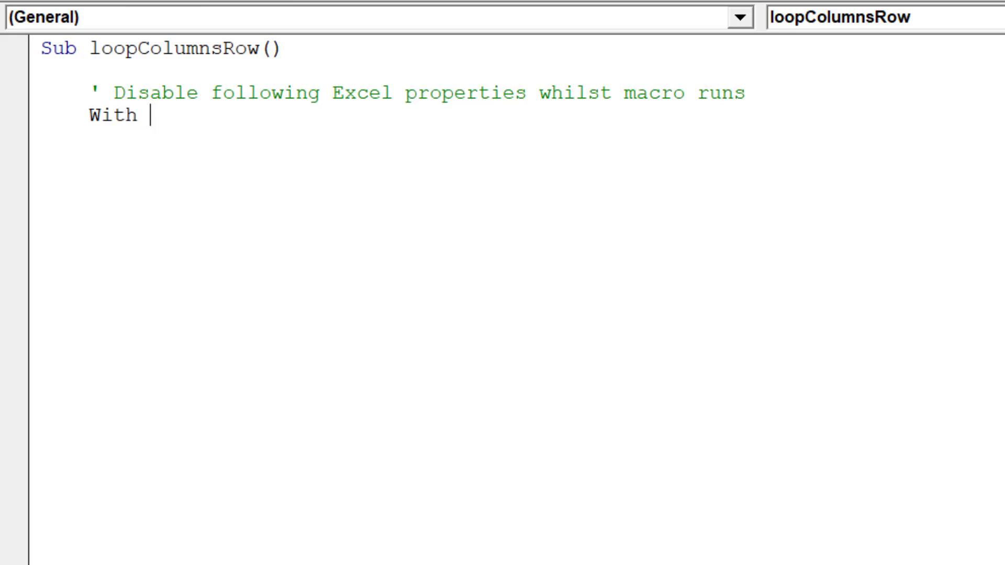
pyautogui.write('Applicatio')
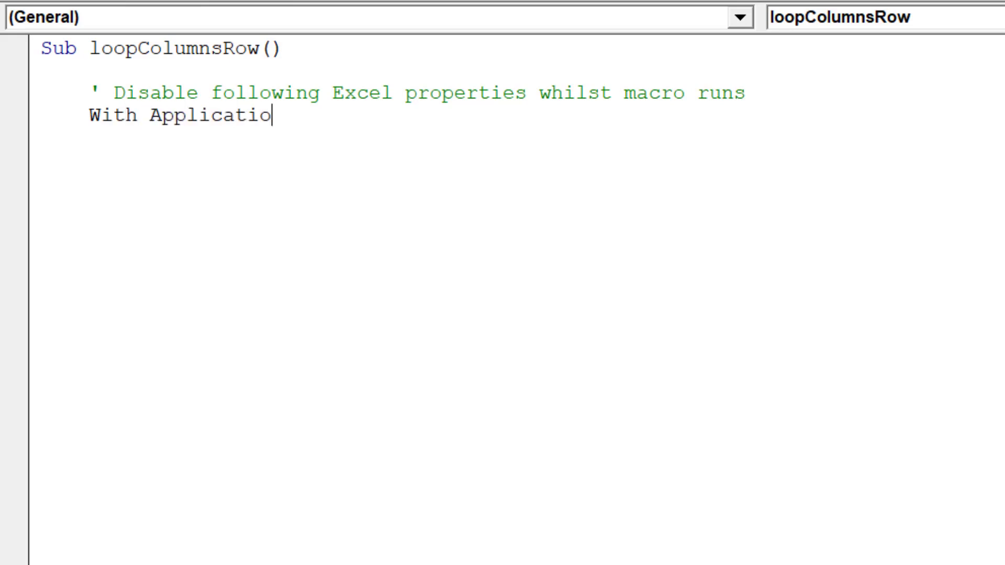
pyautogui.write('n.')
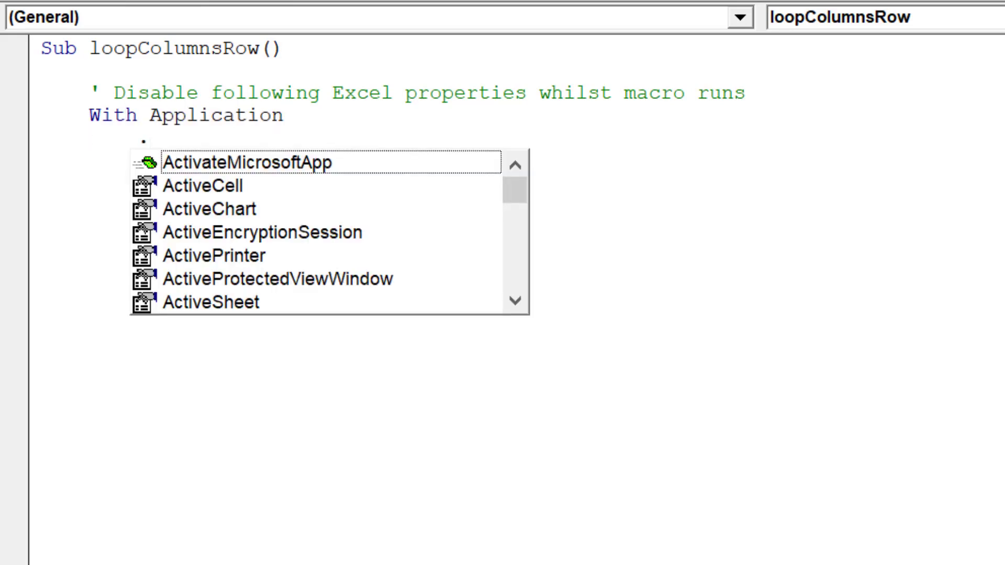
pyautogui.write('c')
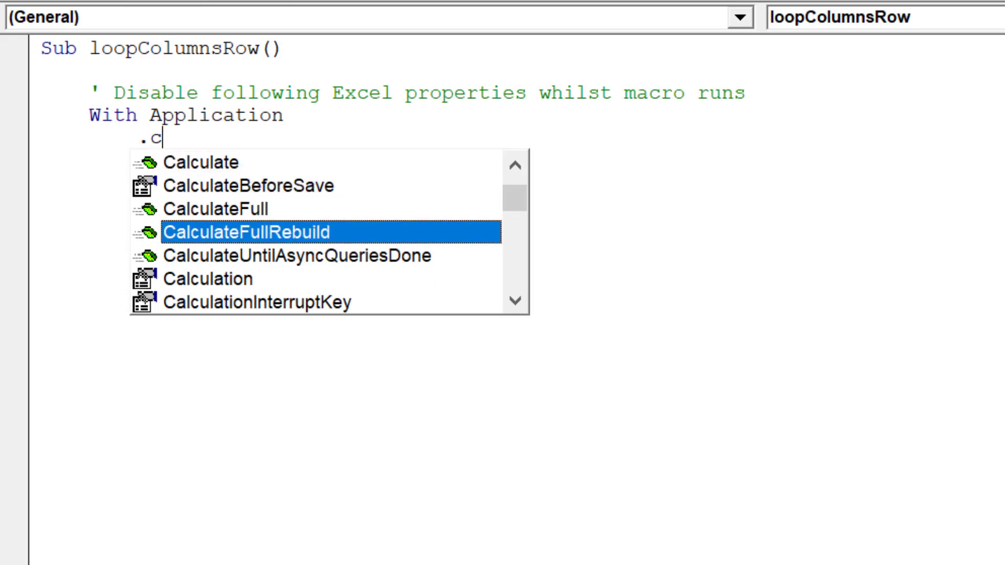
pyautogui.write('alculation = xlCalculationManual')
pyautogui.write('.en')
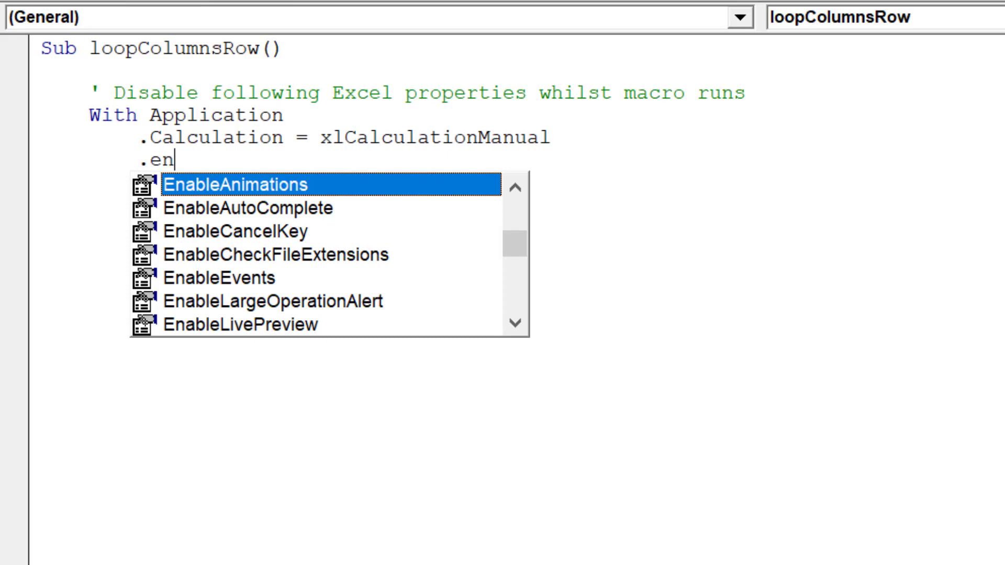
pyautogui.write('EnableEvents = False')
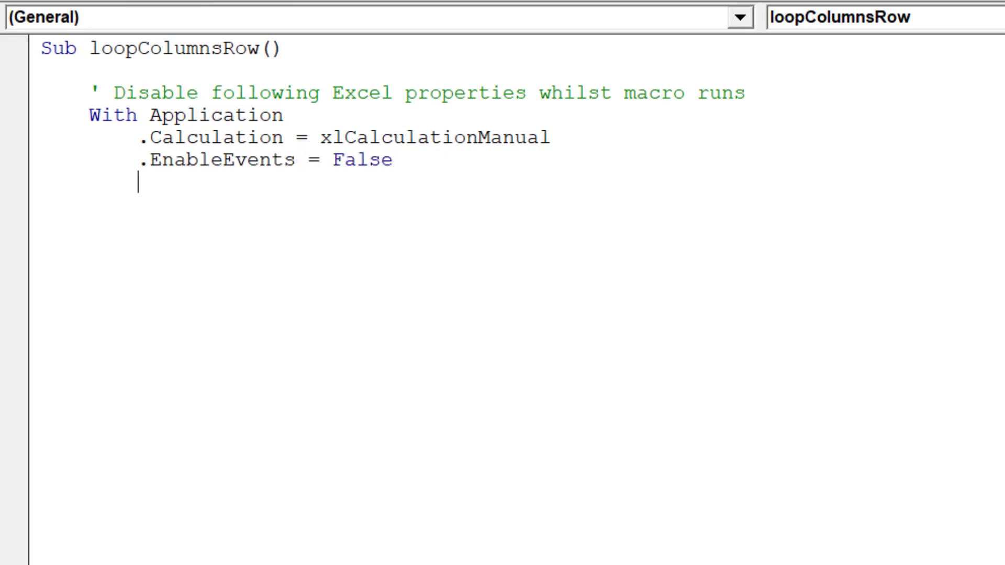
pyautogui.write('.ScreenUpdating = False')
pyautogui.click(138, 204)
pyautogui.write('End With')
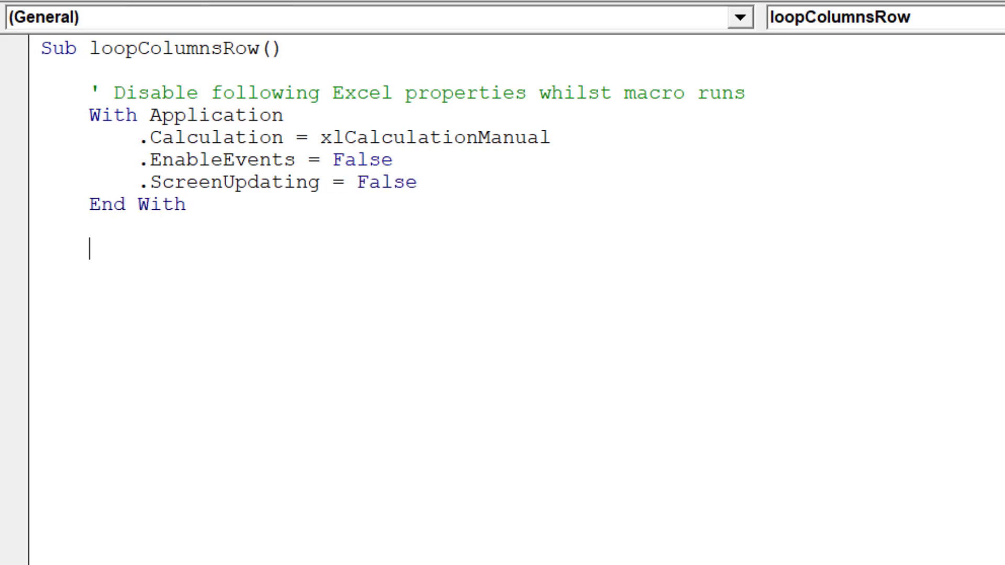
pyautogui.write("'")
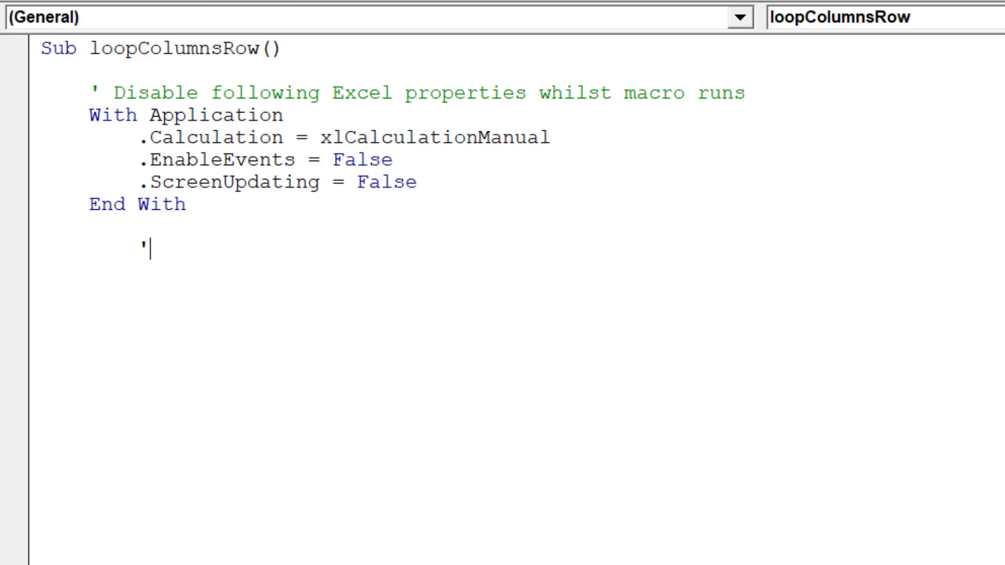
pyautogui.write('Declare')
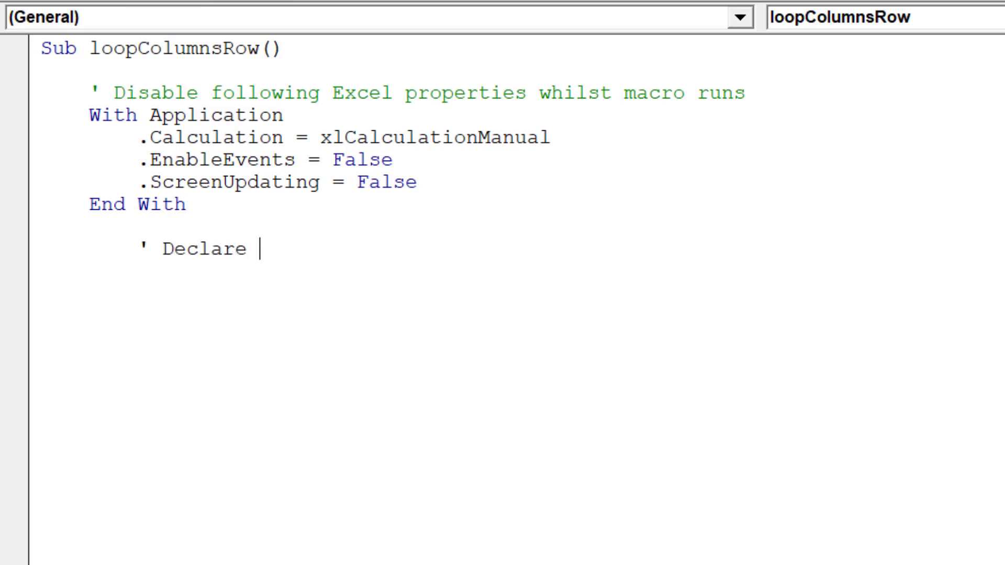
# Add a 'Declare object variables' comment and Dim i As Long, rng As Range, startCell As Range.
pyautogui.write('object va')
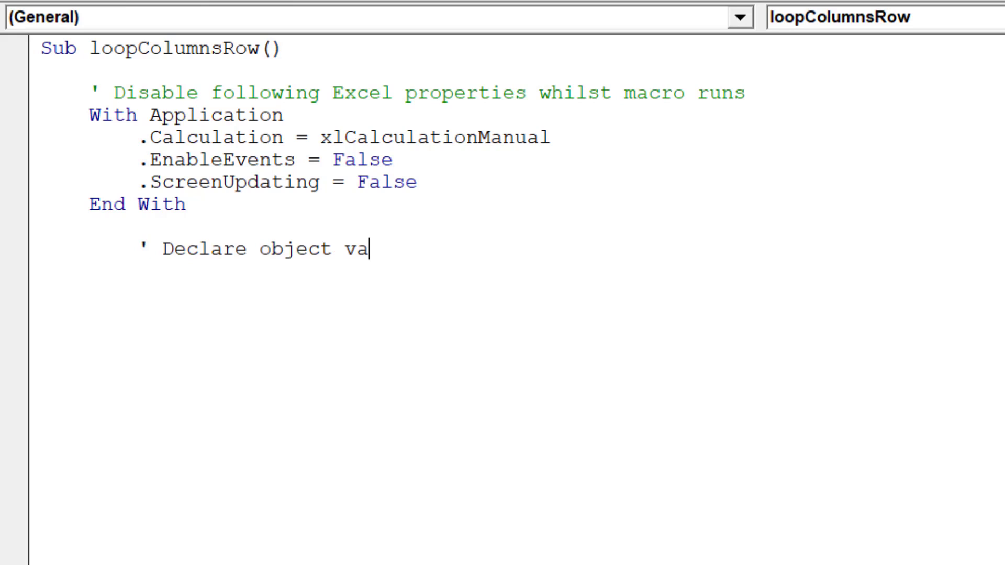
pyautogui.write('riables')
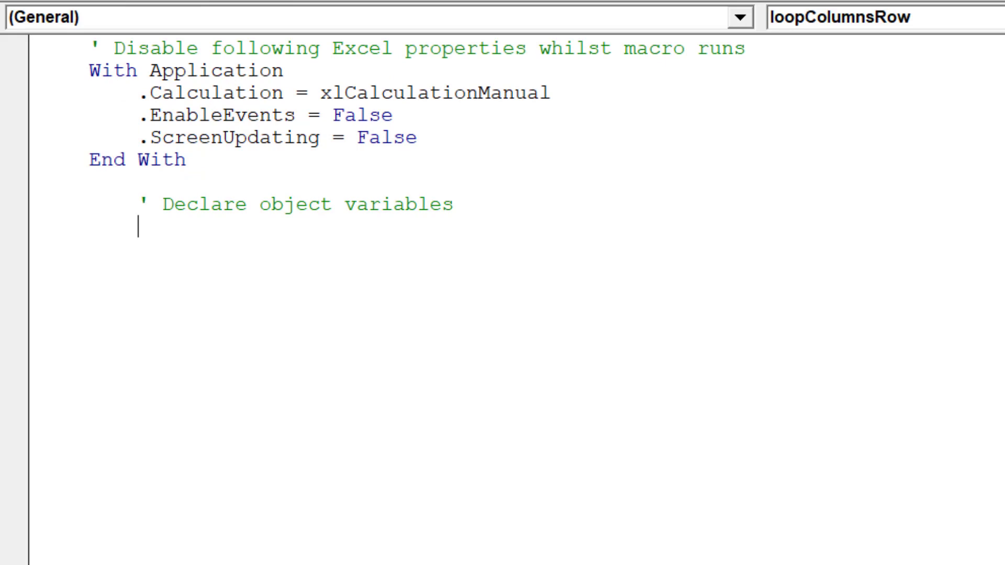
pyautogui.write('Dim i')
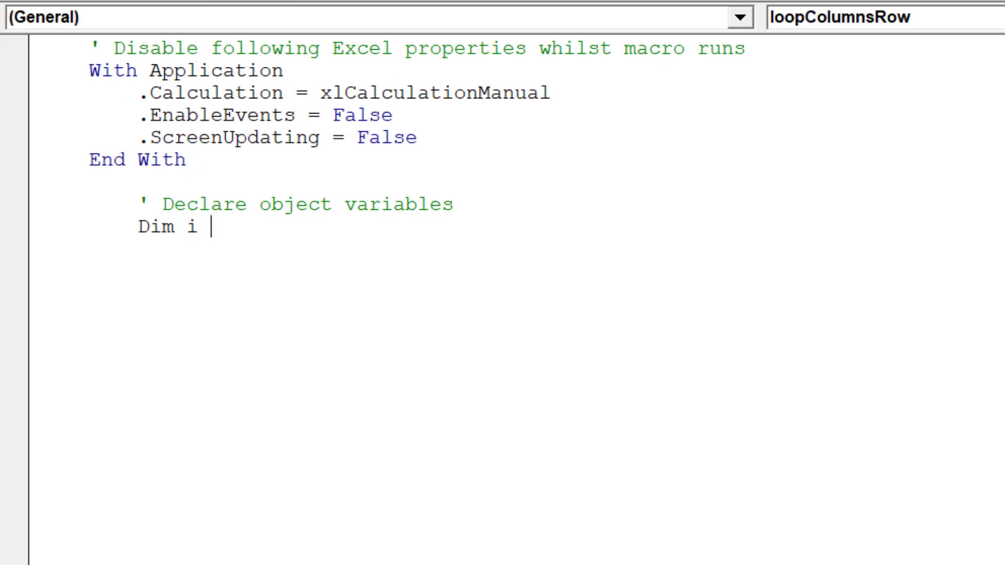
pyautogui.write('as Long,')
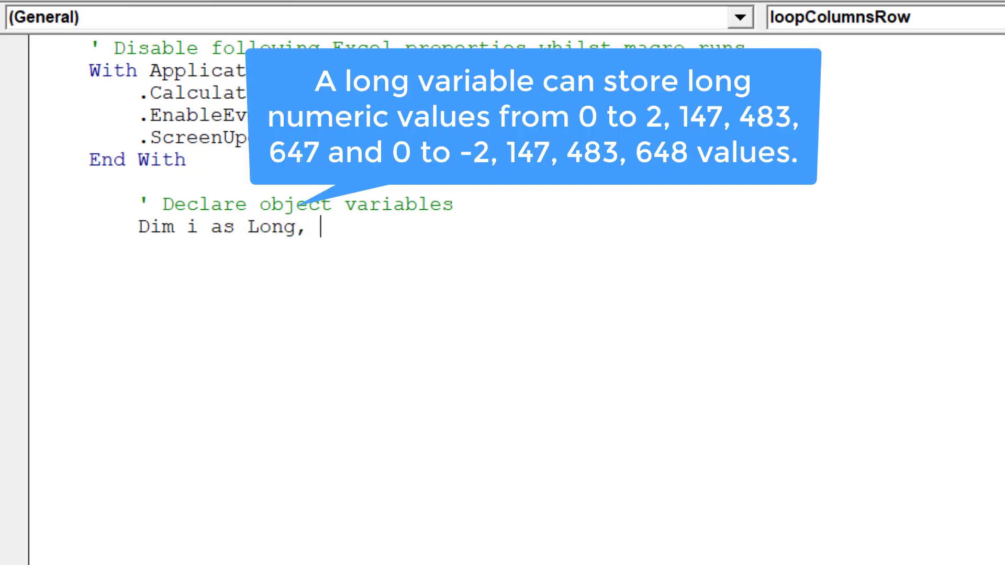
pyautogui.write('rng as r')
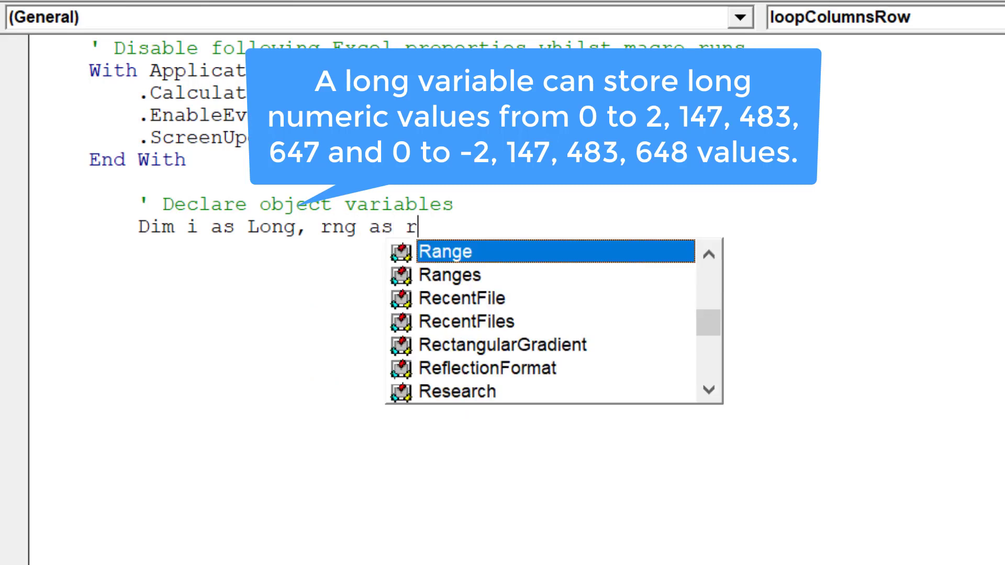
pyautogui.write('Range, st')
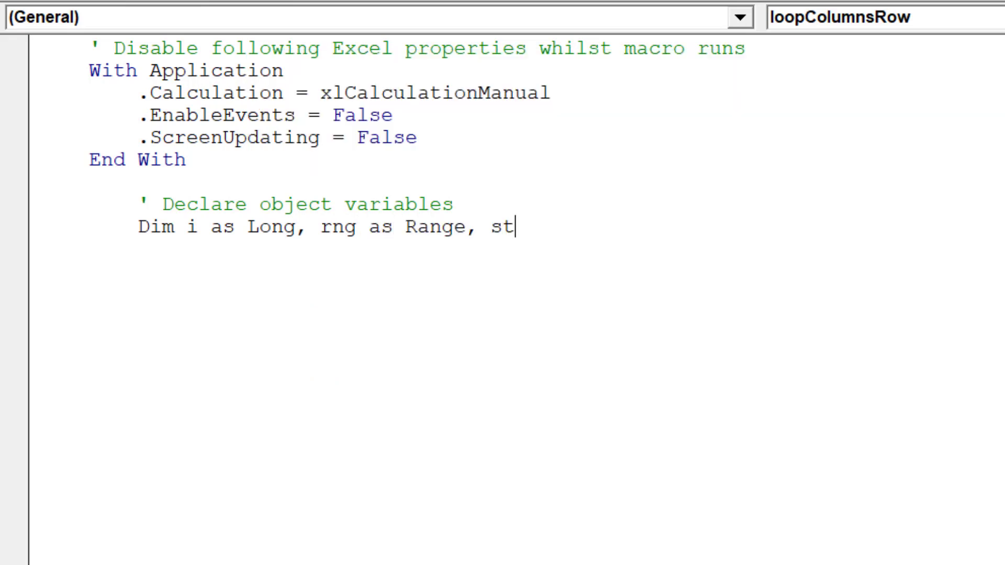
pyautogui.write('artCell')
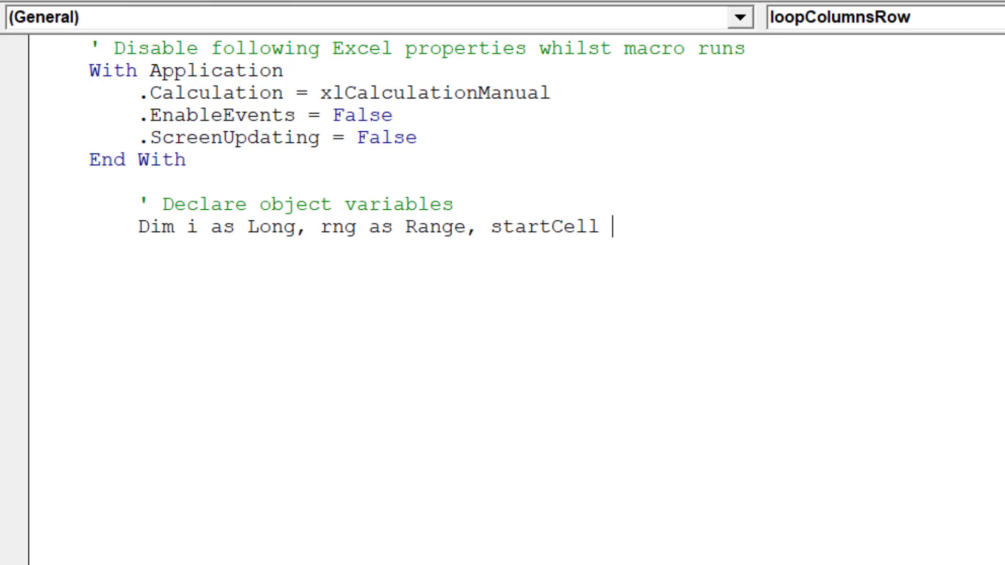
pyautogui.write('as Range')
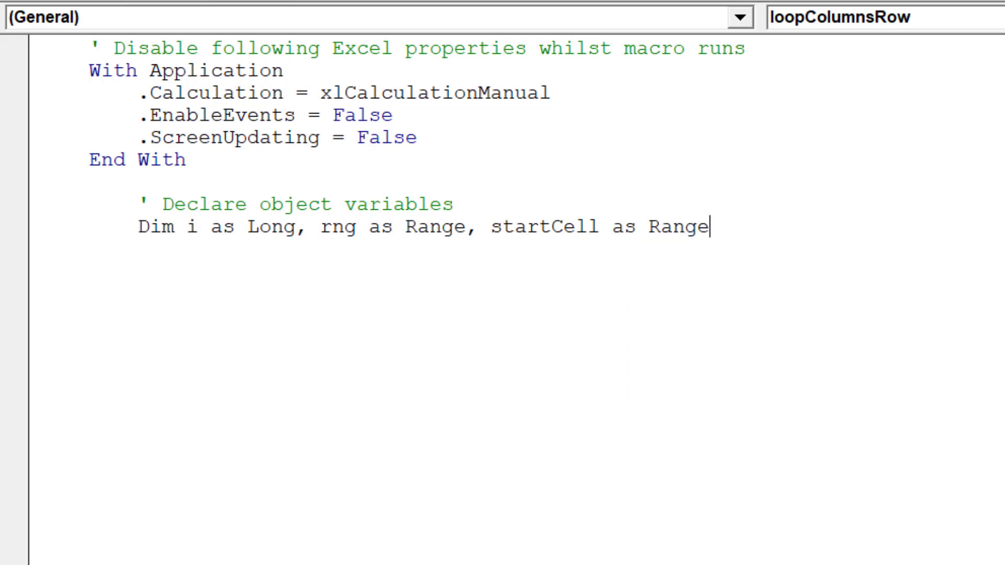
pyautogui.press('enter')
pyautogui.write("'")
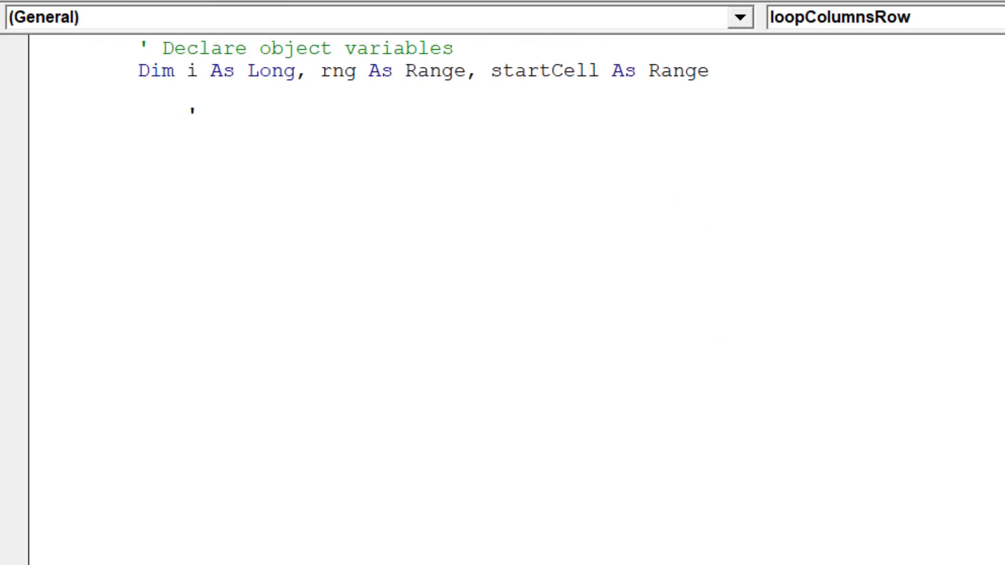
# Under a 'Set objects' comment, write Set rng = ActiveCell and Set startCell = ActiveCell.
pyautogui.click(212, 115)
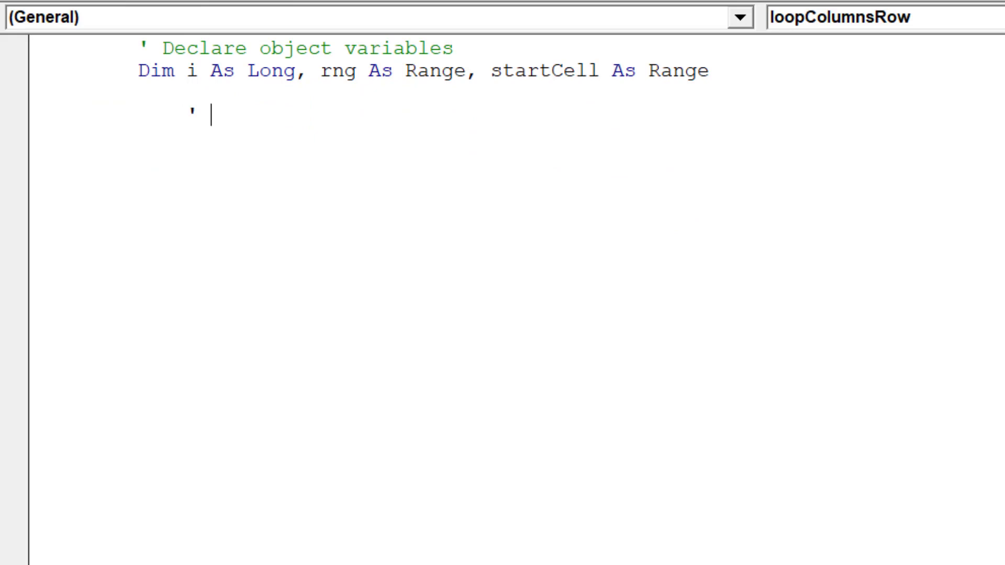
pyautogui.write('Se')
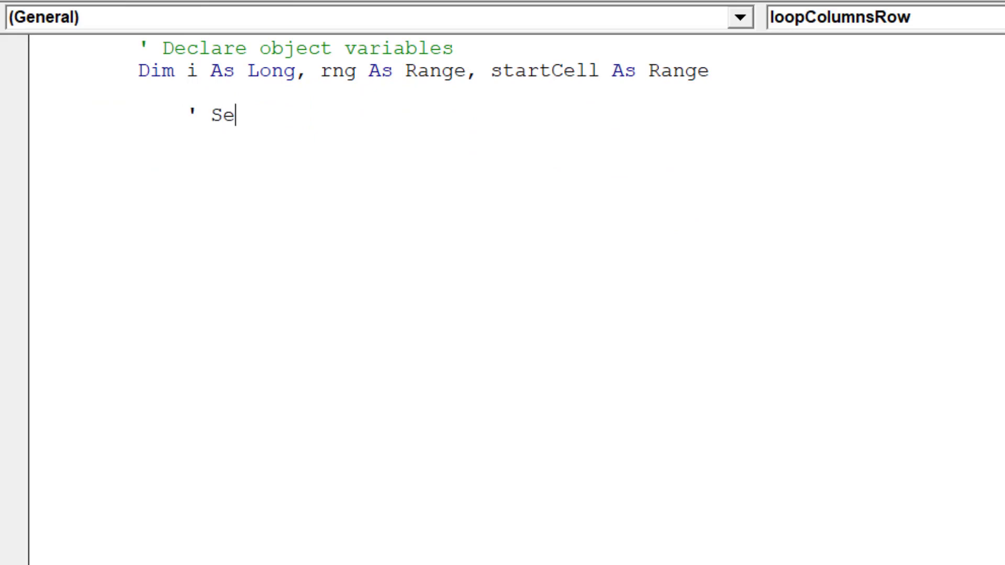
pyautogui.write('t obje')
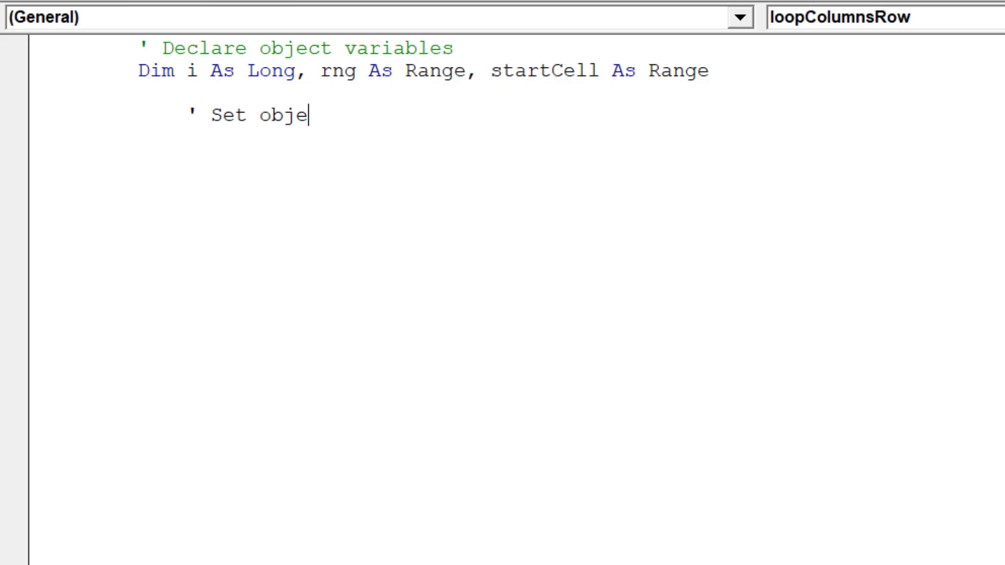
pyautogui.write('cts')
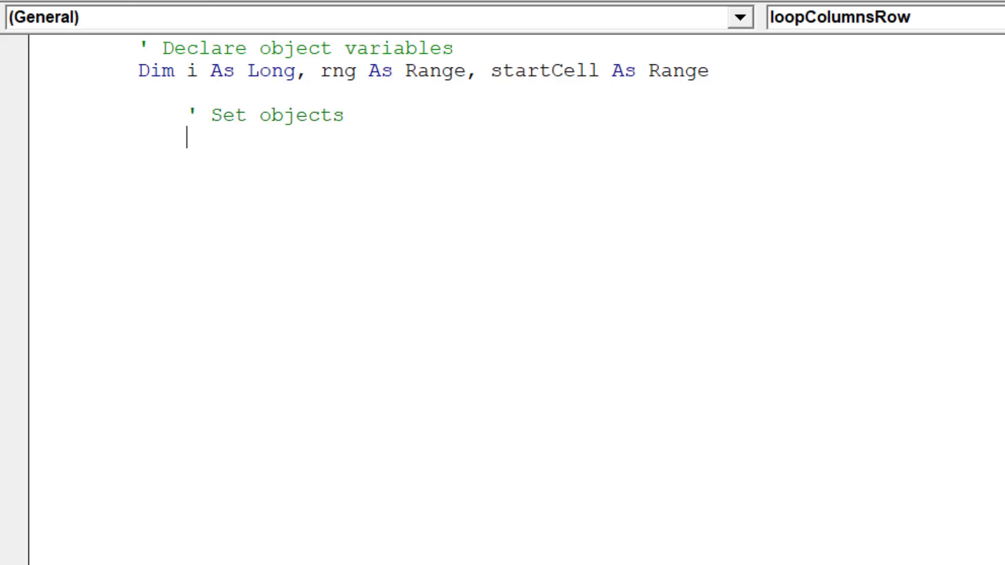
pyautogui.write('Set rng =')
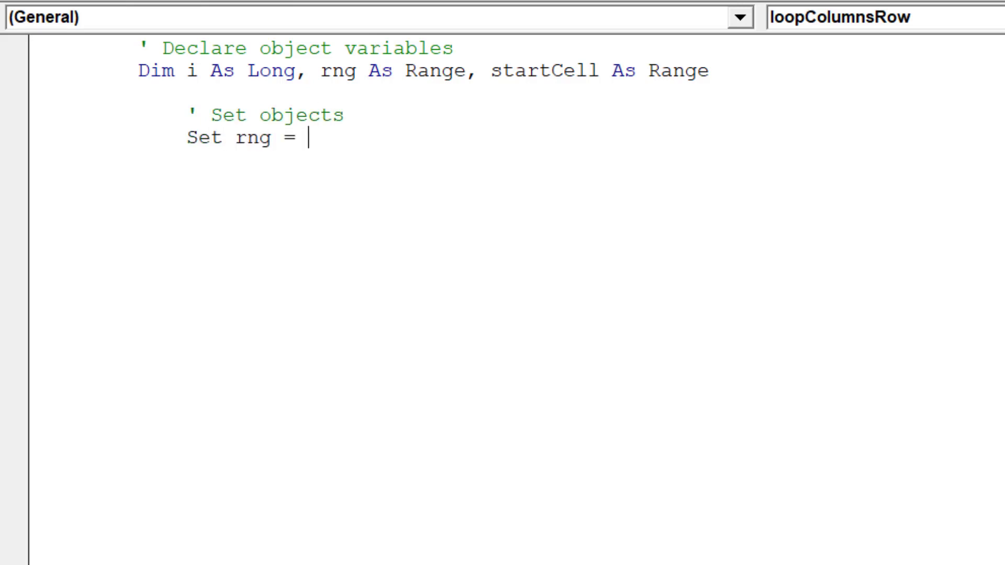
pyautogui.write('ActiveCe')
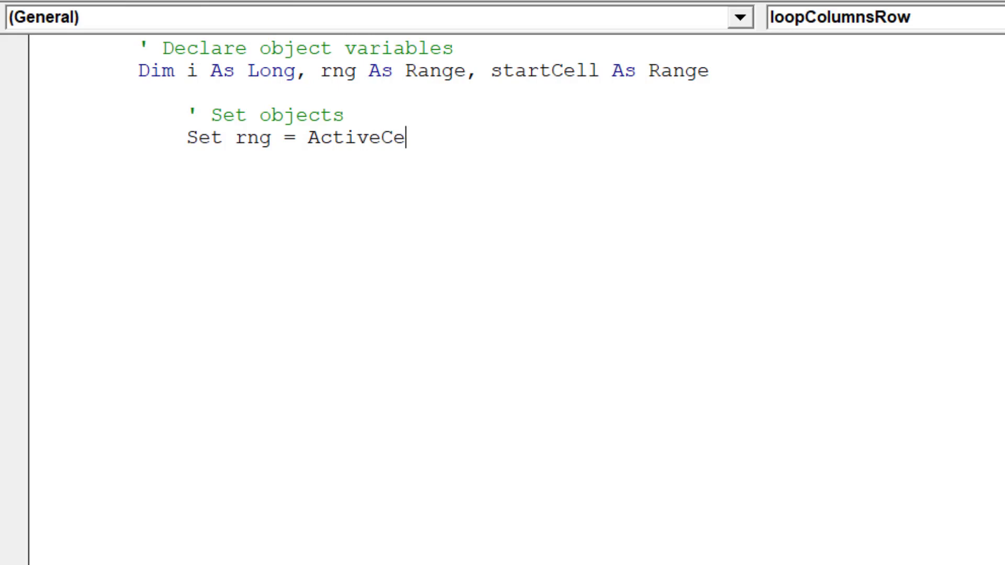
pyautogui.write('ll')
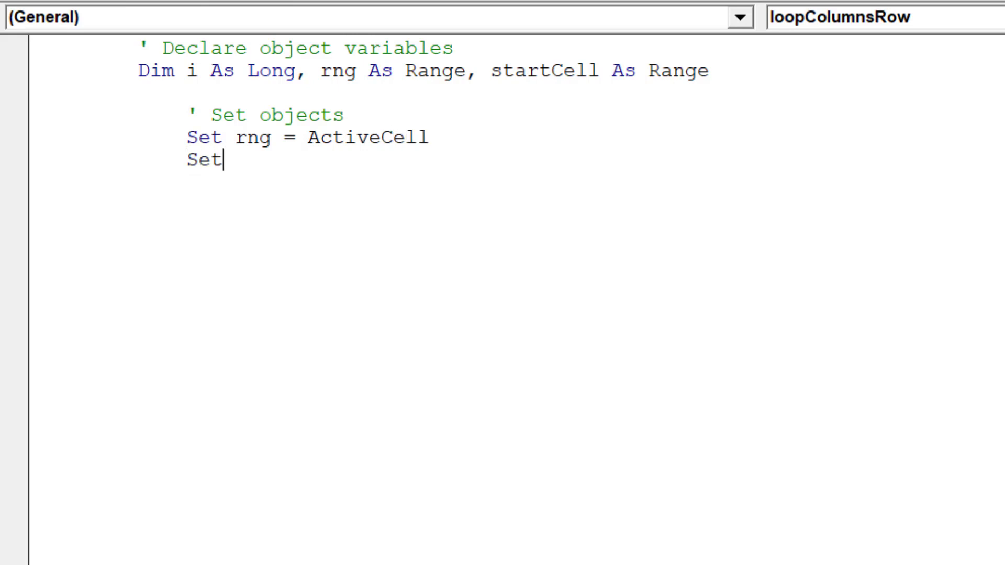
pyautogui.write('startC')
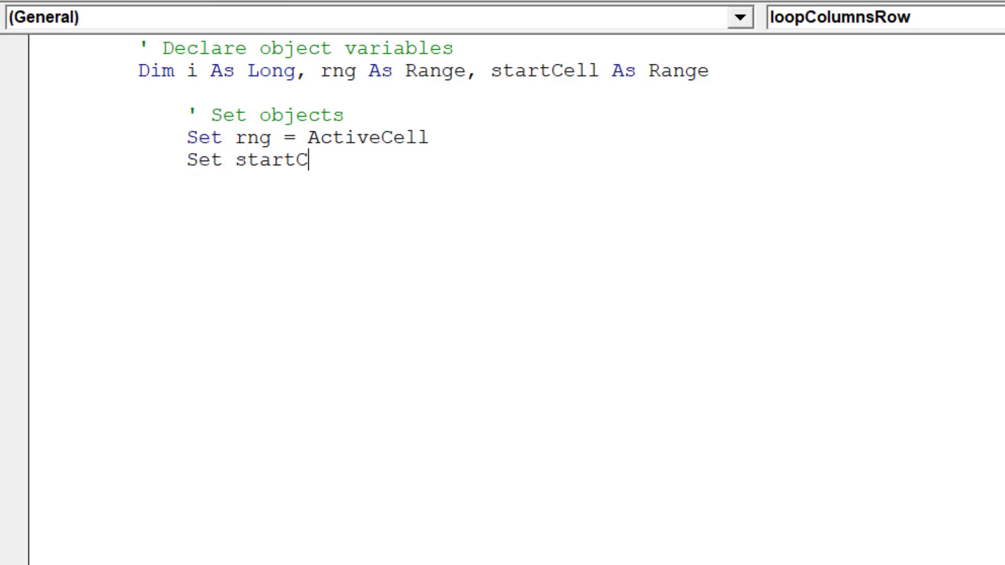
pyautogui.write('ell =')
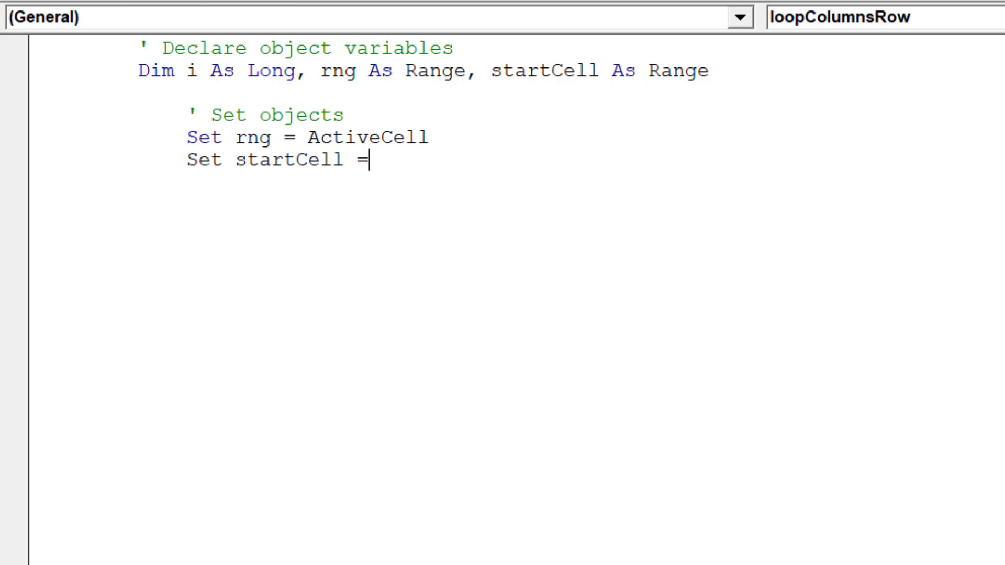
pyautogui.write('ActiveCell')
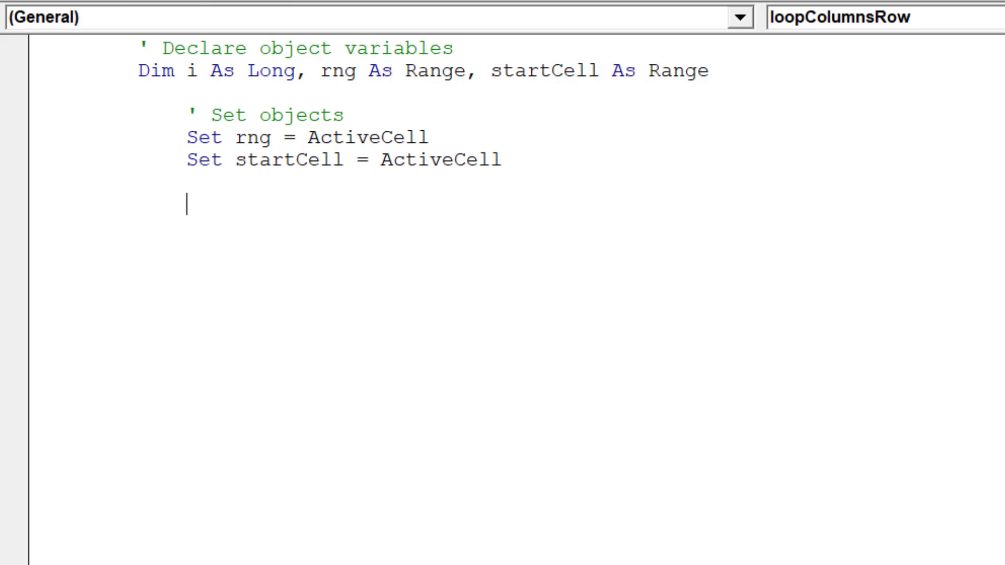
pyautogui.write("' Loo")
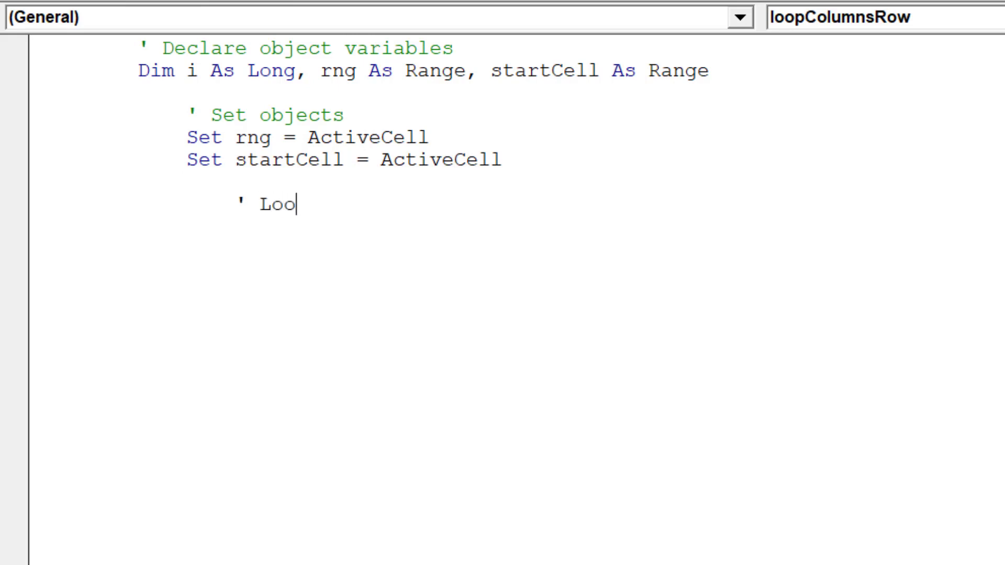
# Add a 'Loop across columns in a row' comment and For i = 1 To 10 with its comment.
pyautogui.write('p across the')
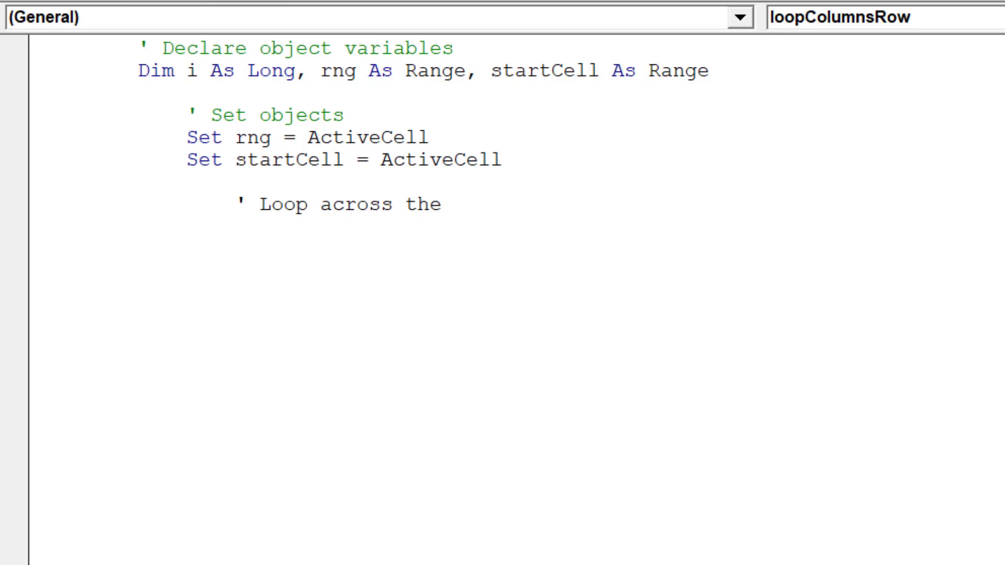
pyautogui.write('columns')
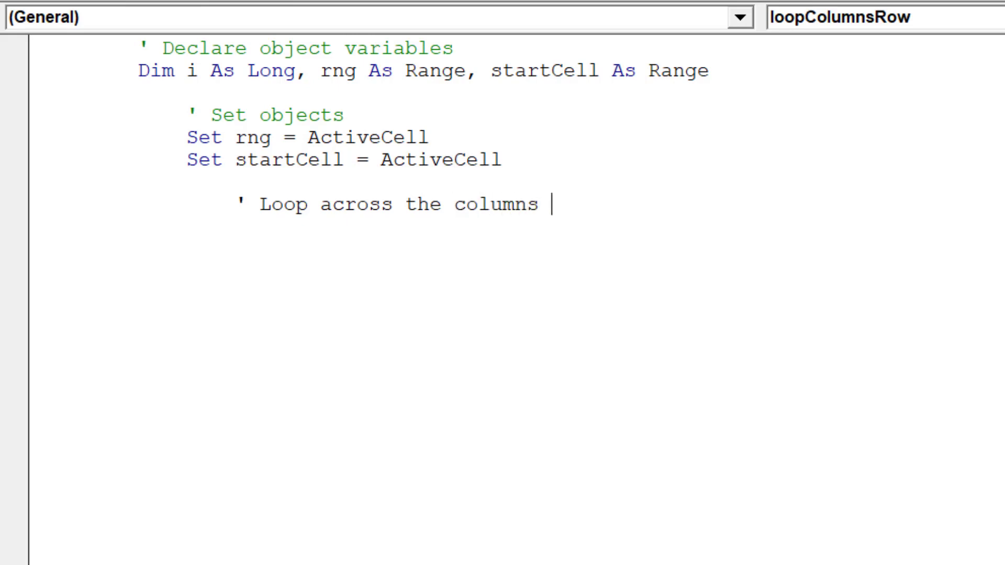
pyautogui.write('in a row')
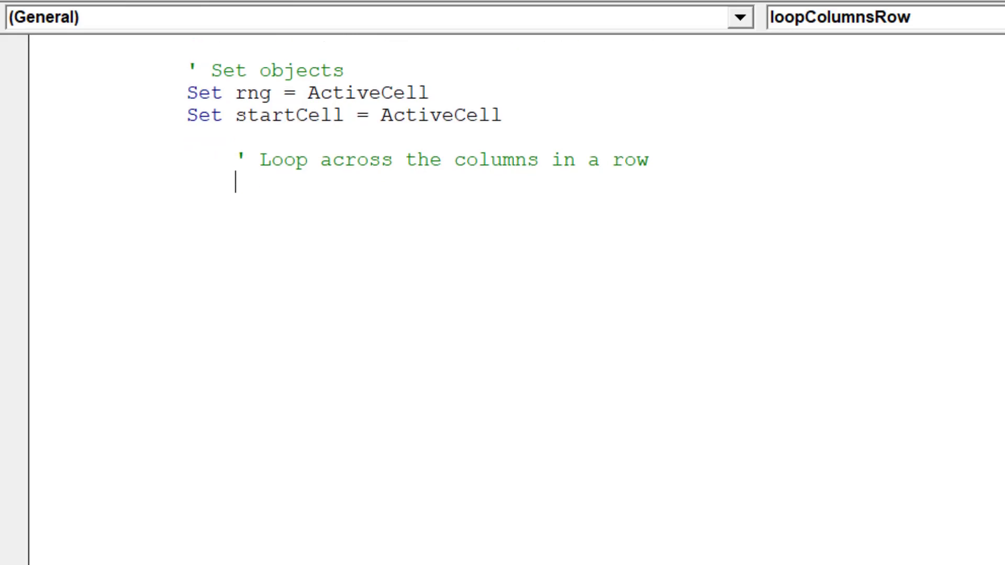
pyautogui.write('For')
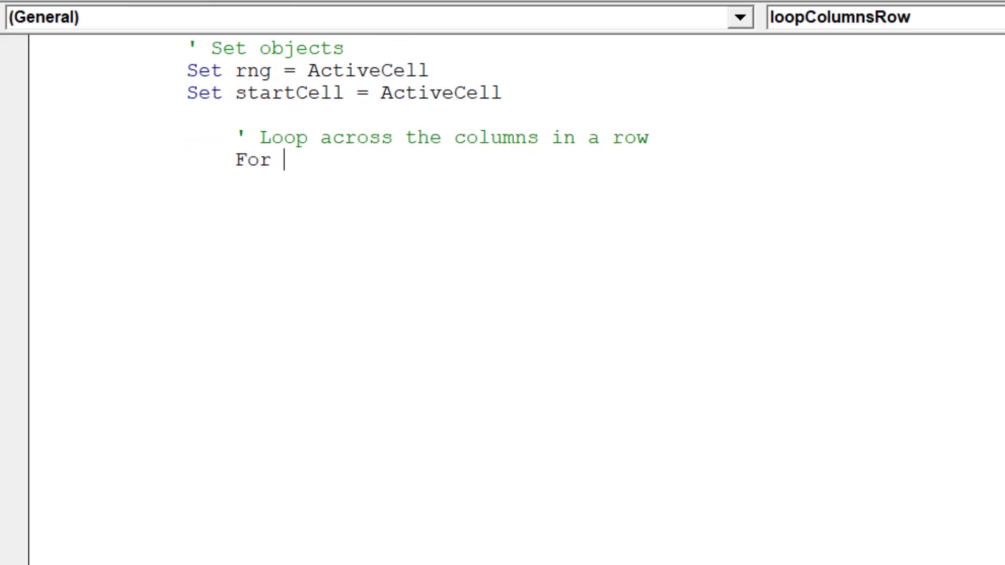
pyautogui.write('i')
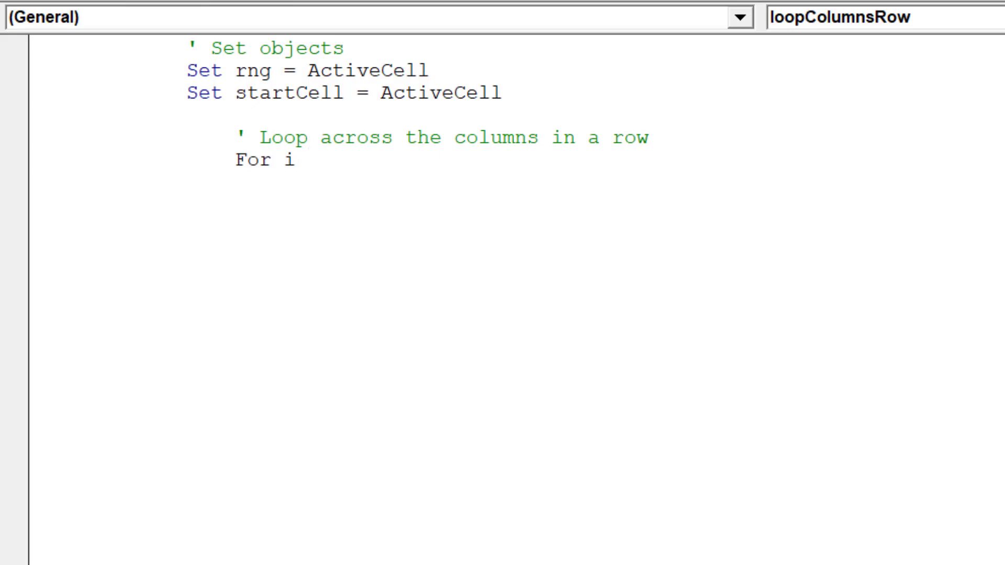
pyautogui.write('= 1 to')
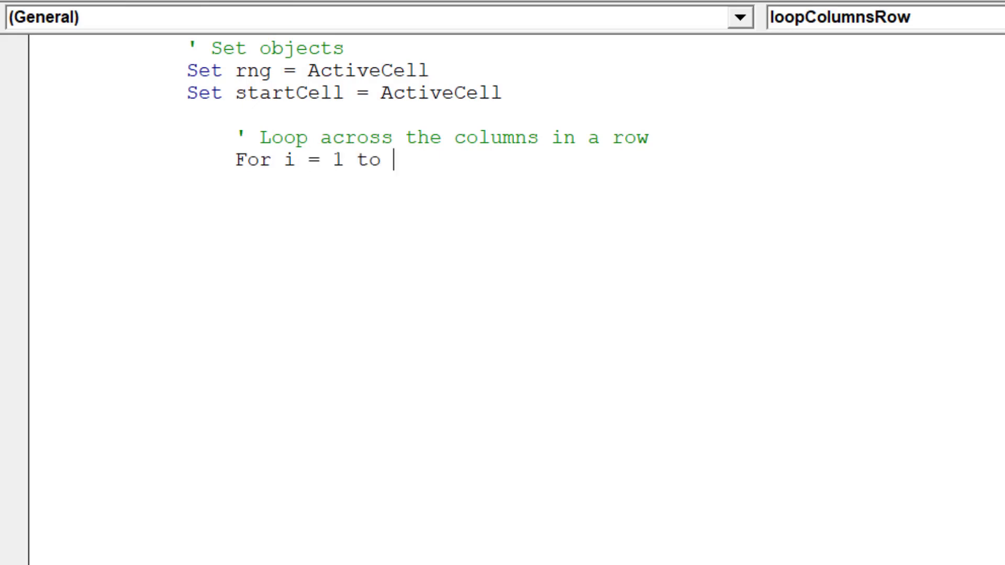
pyautogui.write("10   '")
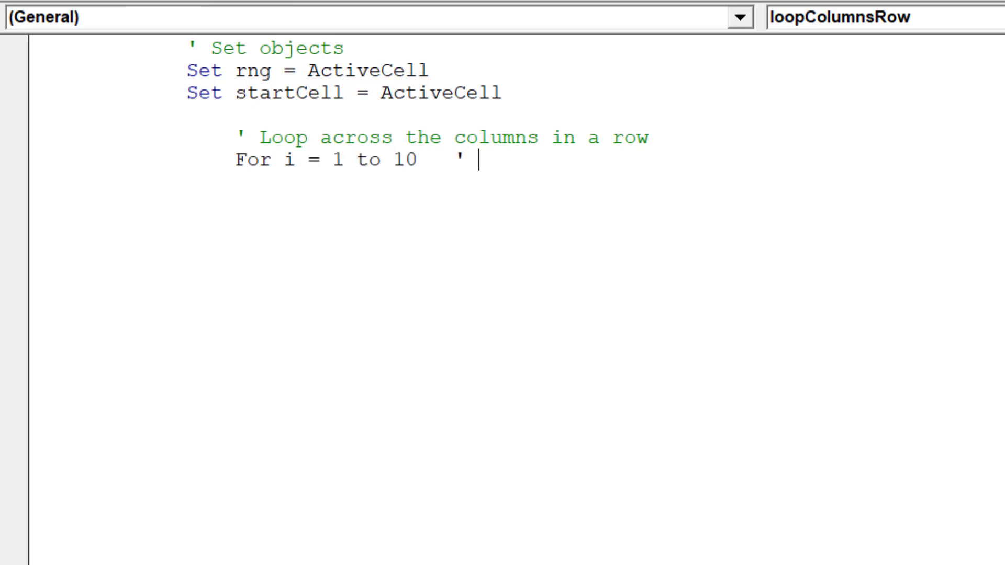
pyautogui.write('run the l')
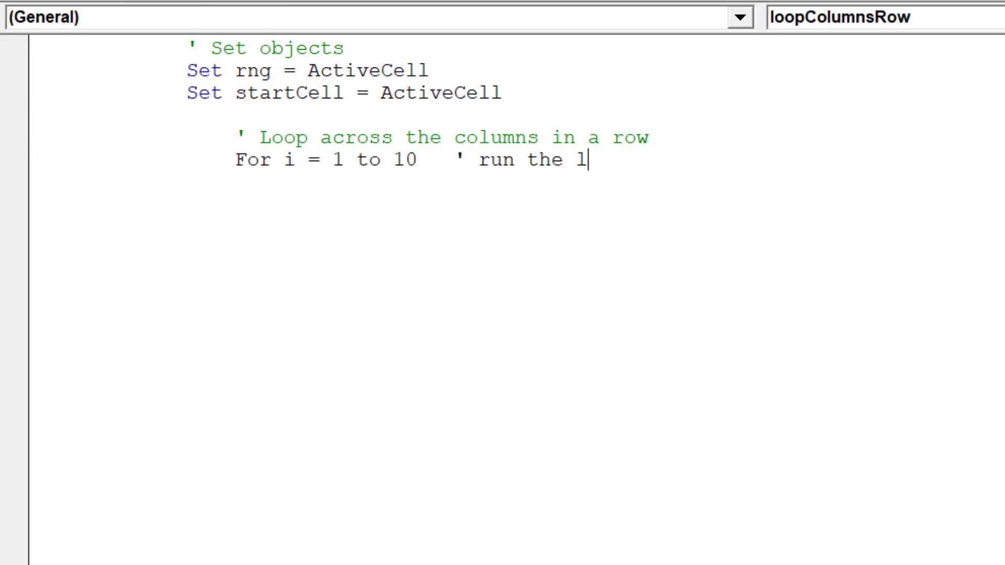
pyautogui.write('oop acro')
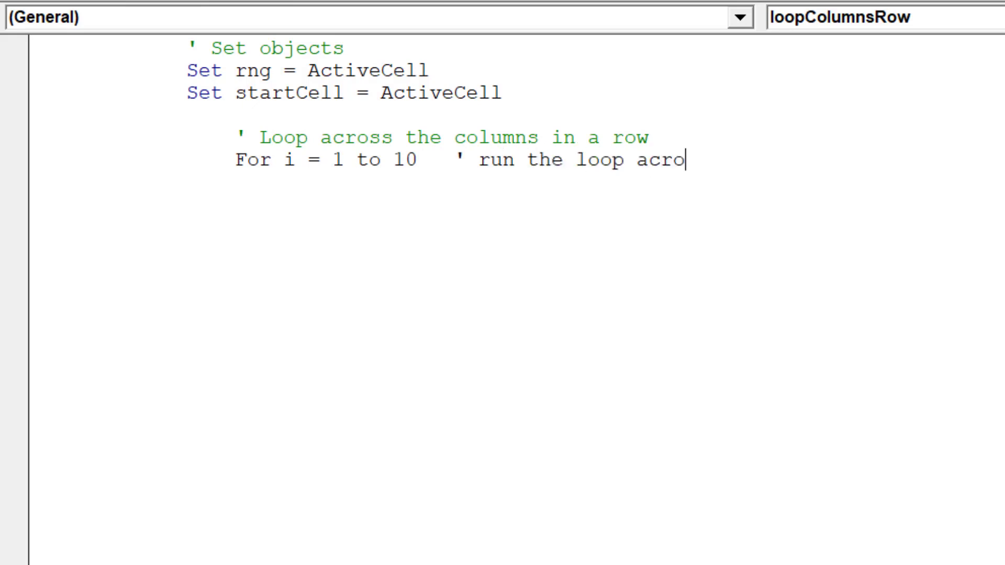
pyautogui.write('ss 10 c')
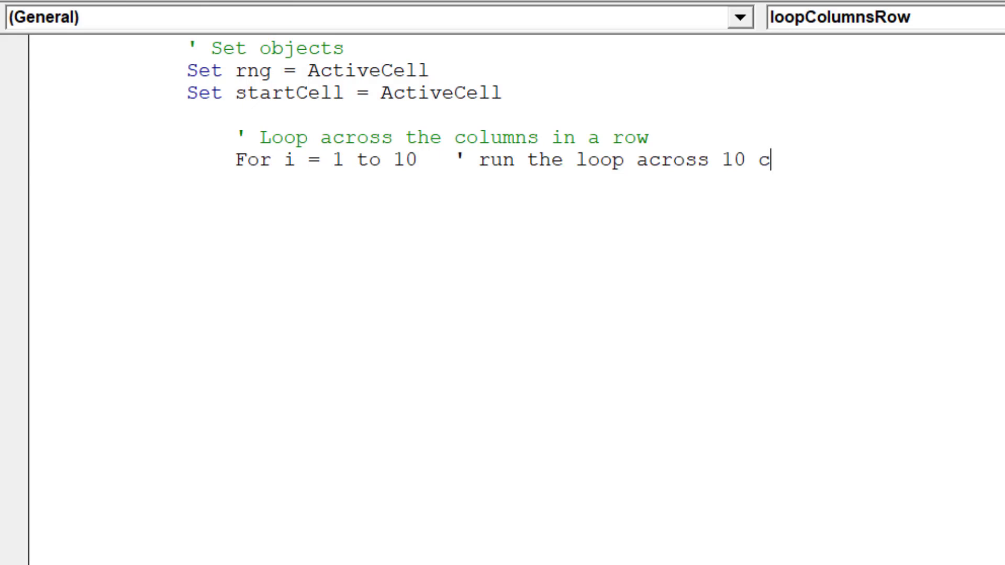
pyautogui.write('olumns')
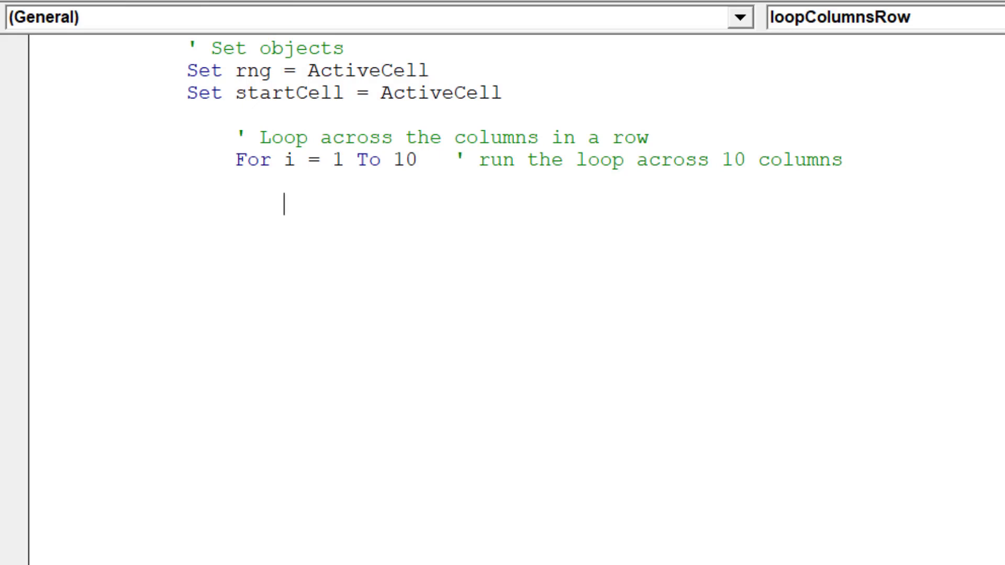
# Write rng.Offset(0, i - 1).Value = i with the comment 'Move across the row'.
pyautogui.write('rng.of')
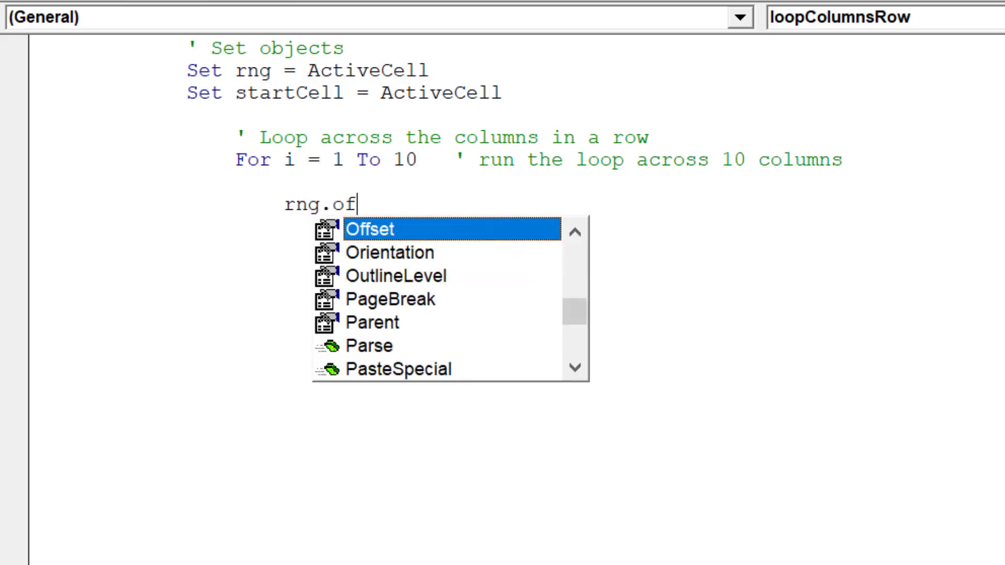
pyautogui.write('se')
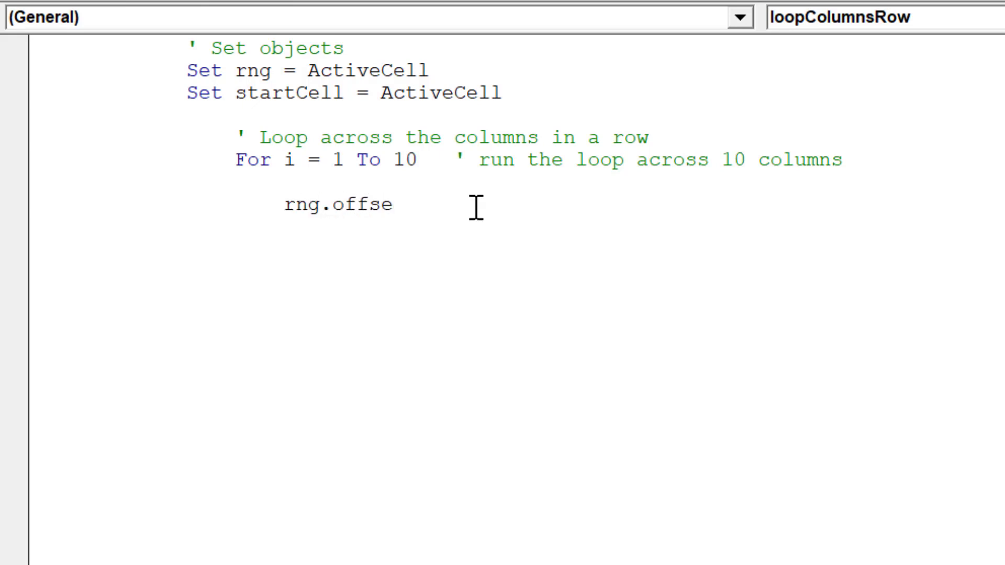
pyautogui.write('t(')
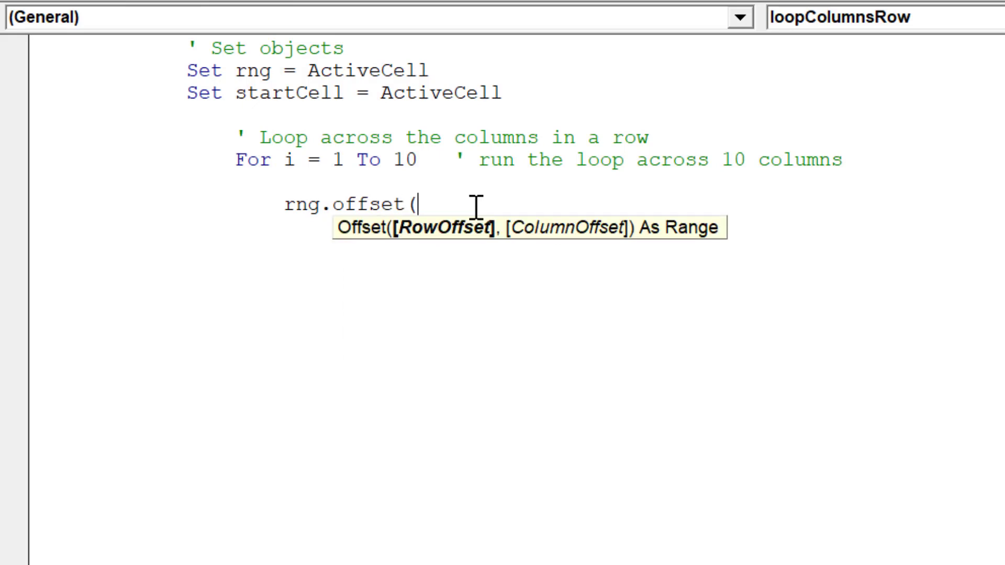
pyautogui.write('0,')
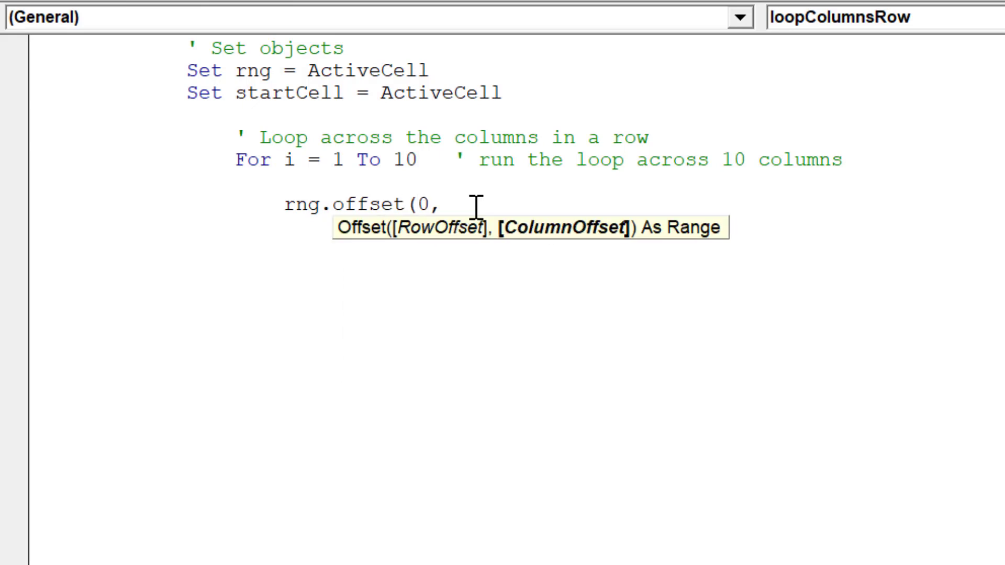
pyautogui.write('i')
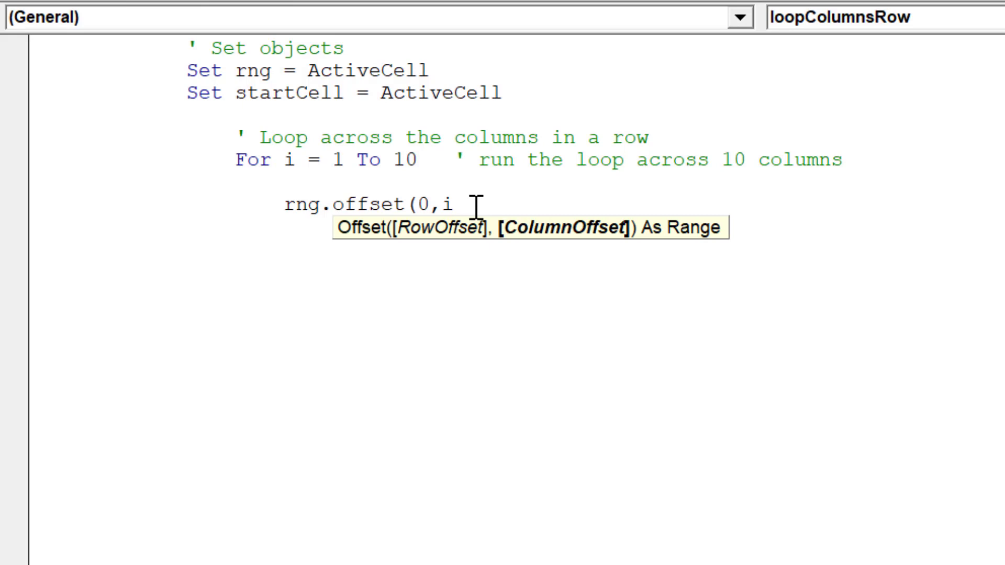
pyautogui.write('-1)')
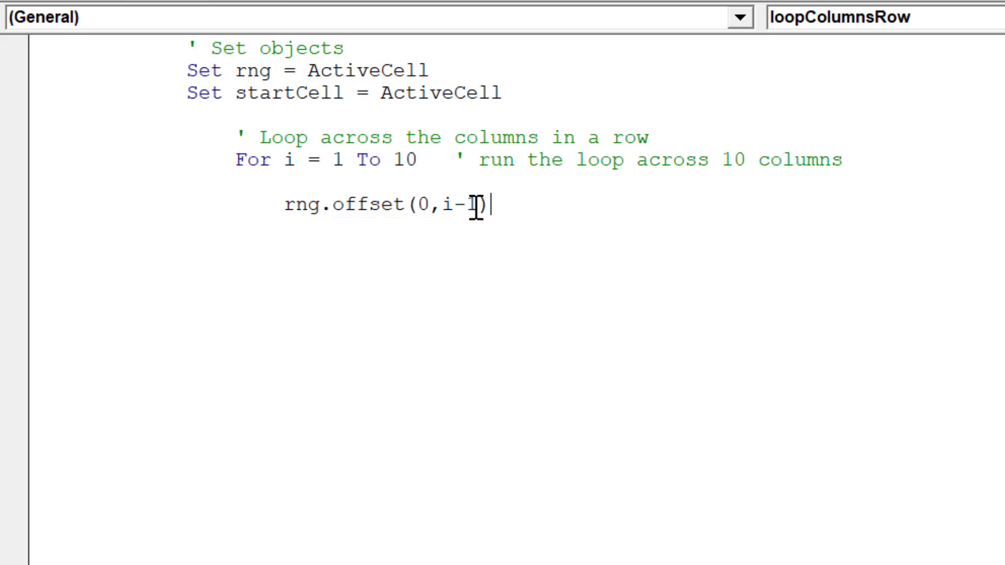
pyautogui.write('.')
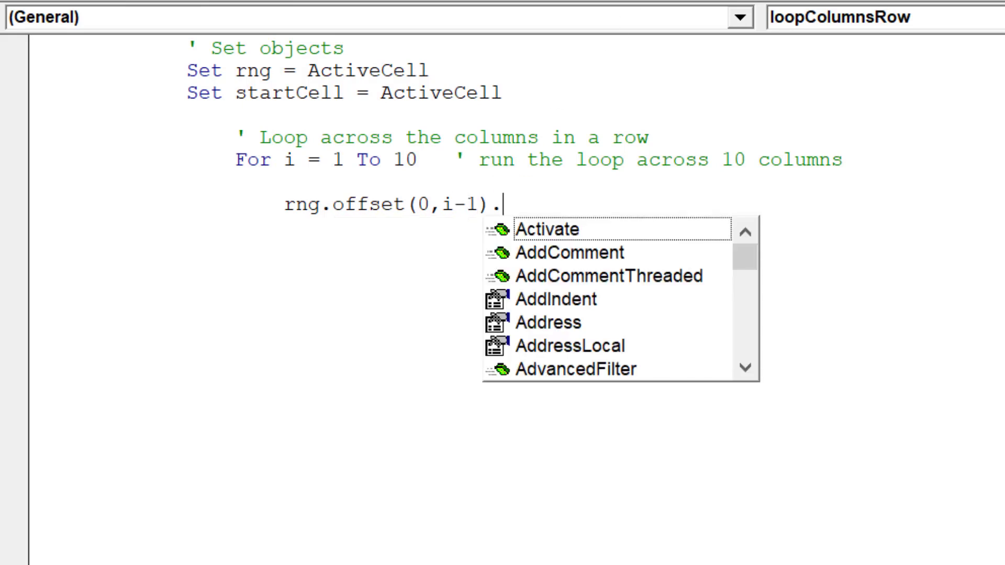
pyautogui.write('Value')
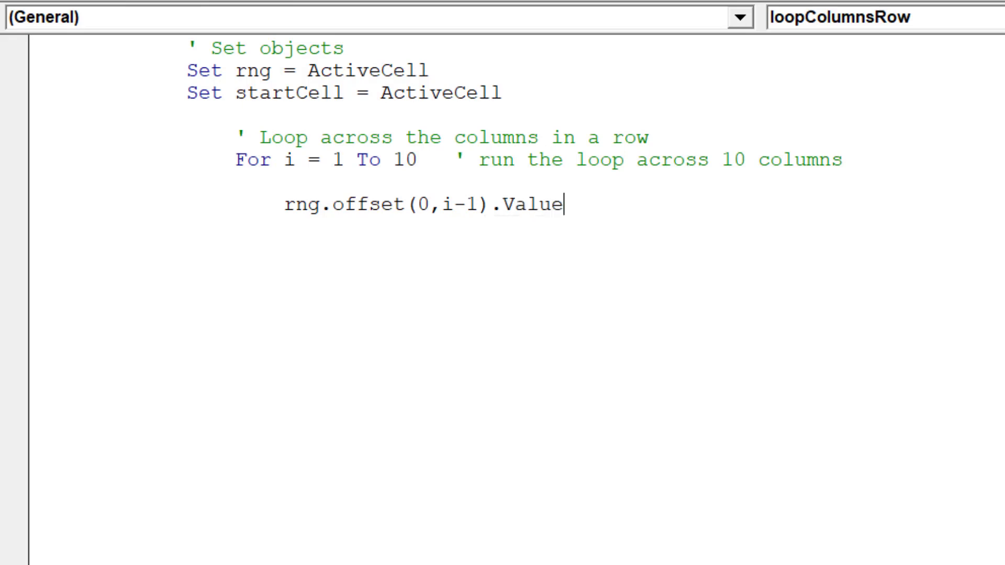
pyautogui.write('= i')
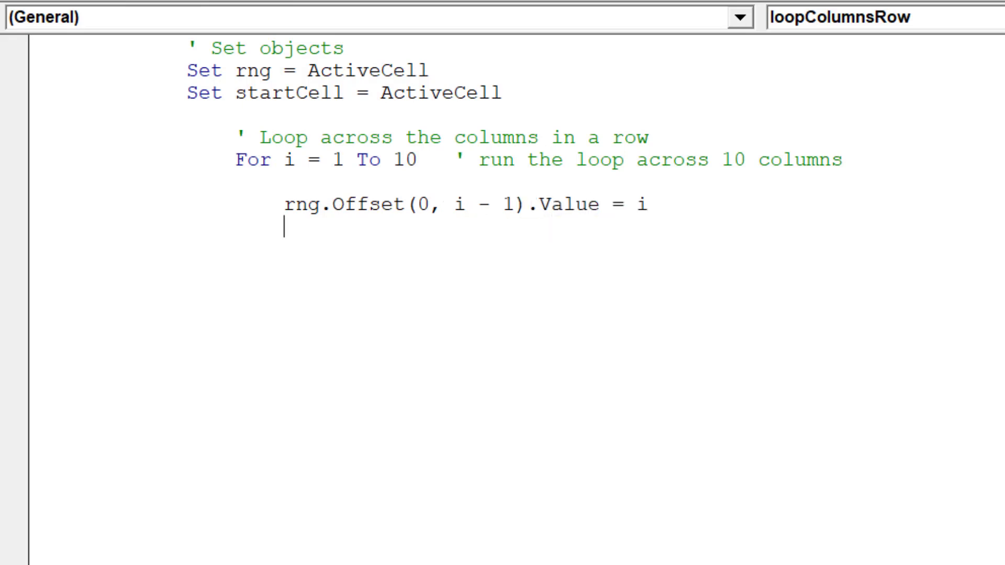
pyautogui.write("'")
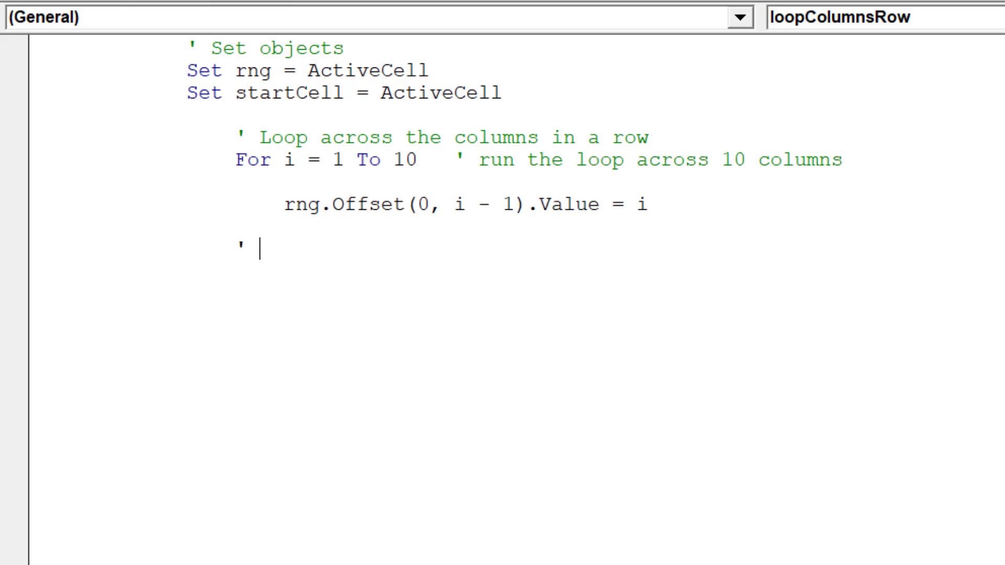
pyautogui.write('Move')
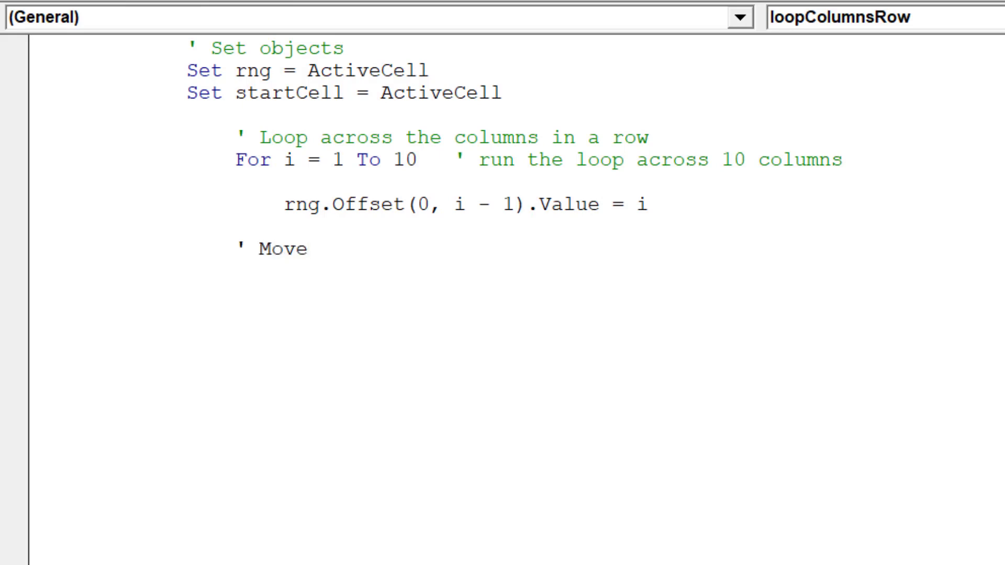
pyautogui.write('across to the next')
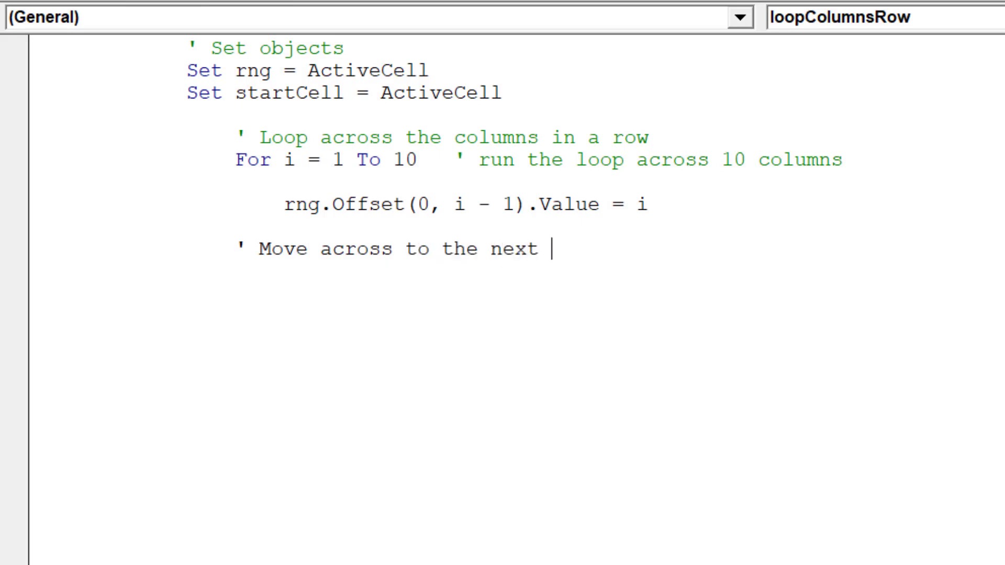
pyautogui.write('row')
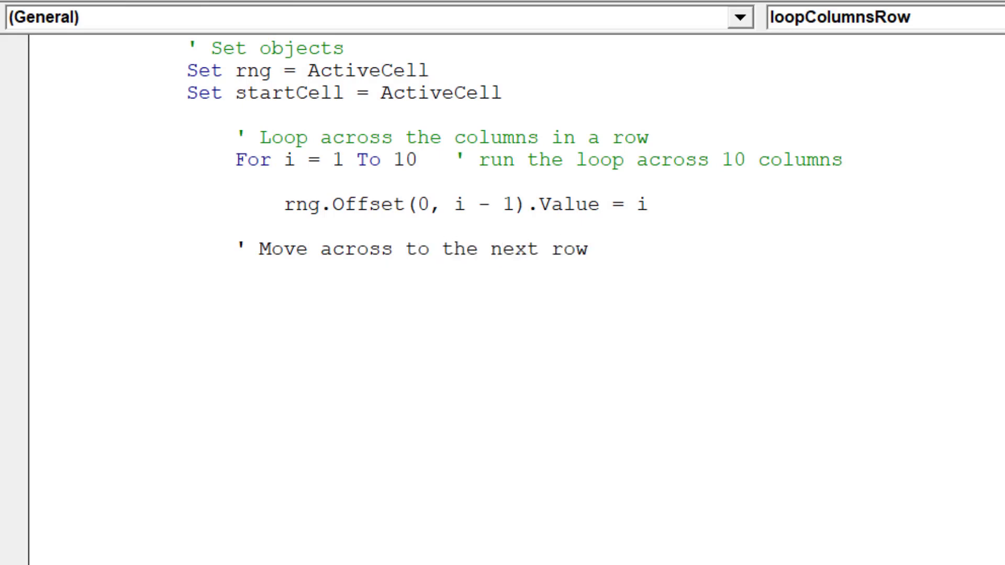
pyautogui.click(237, 272)
pyautogui.write('Next i')
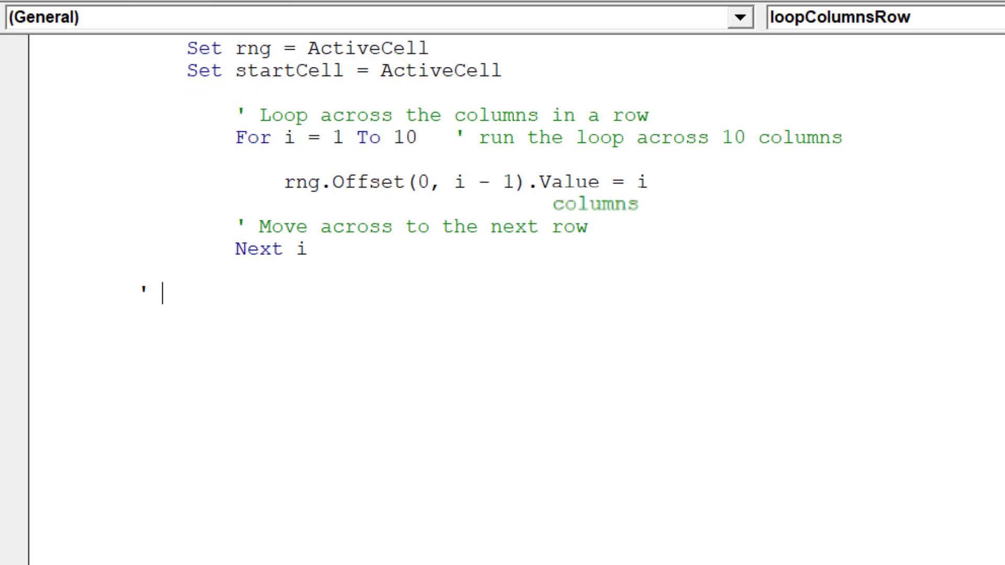
# Below the loop, add 'Return the cursor to the initial cell' and startCell.Select.
pyautogui.scroll(-3)
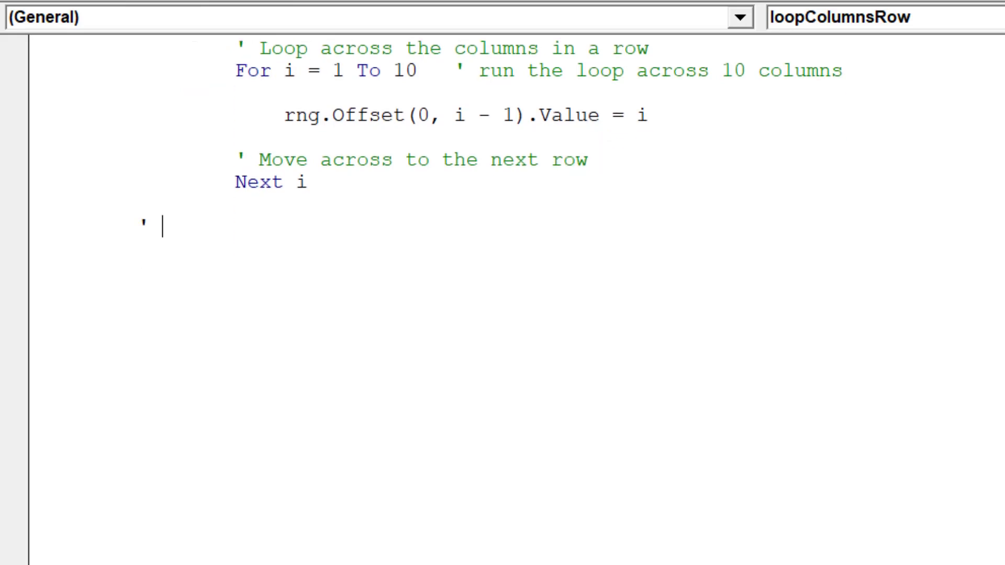
pyautogui.write('Return')
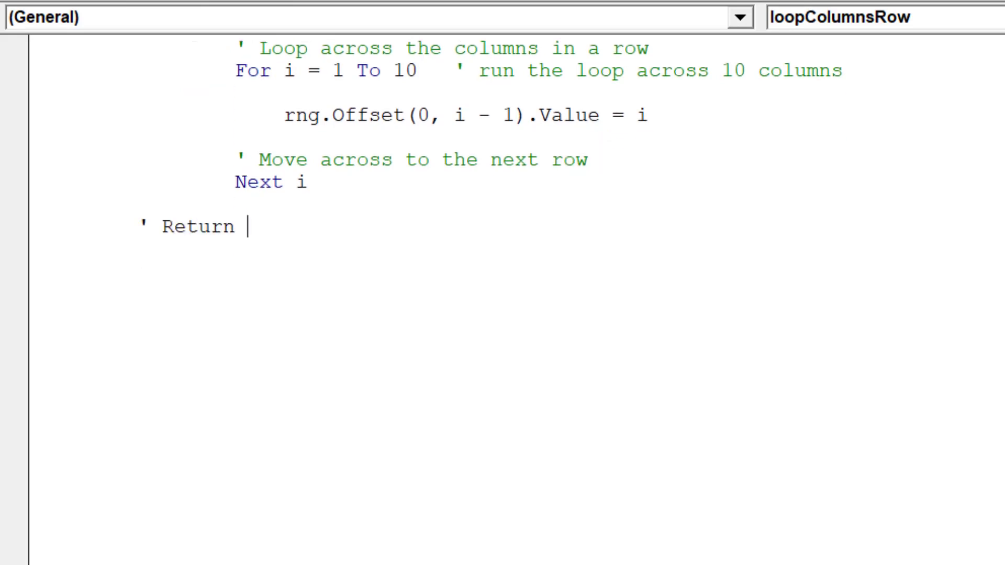
pyautogui.write('the cur')
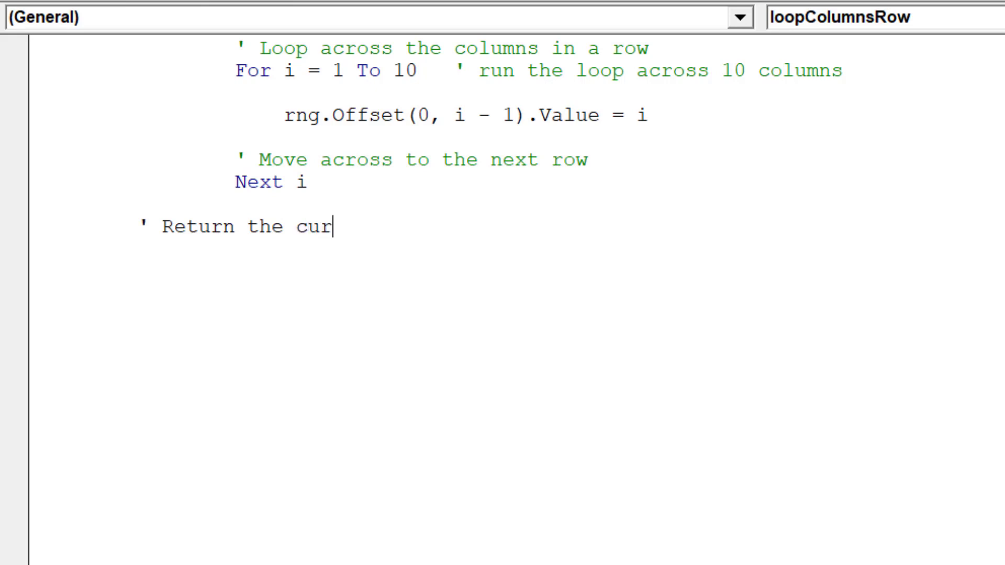
pyautogui.write('sor to the in')
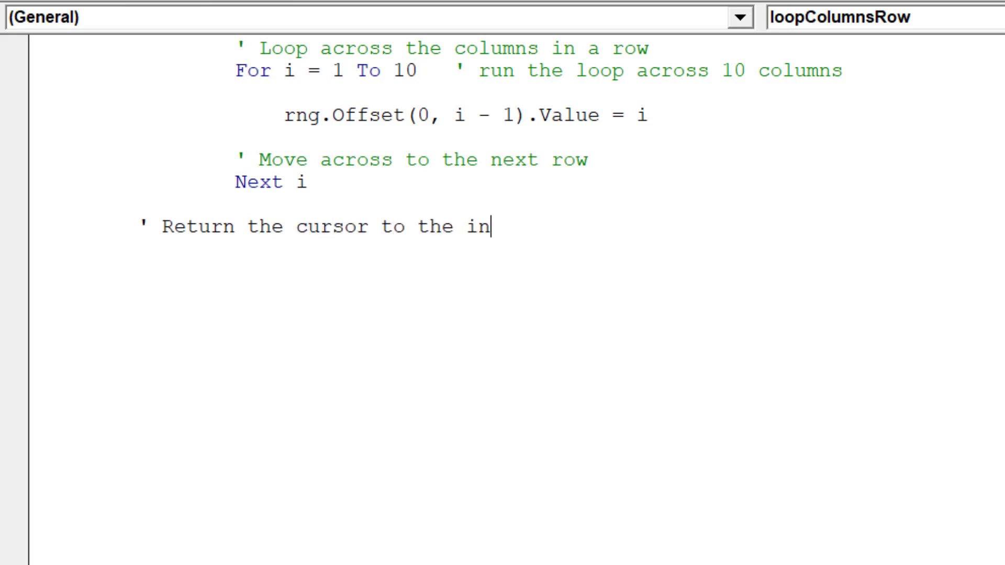
pyautogui.write('itial cell')
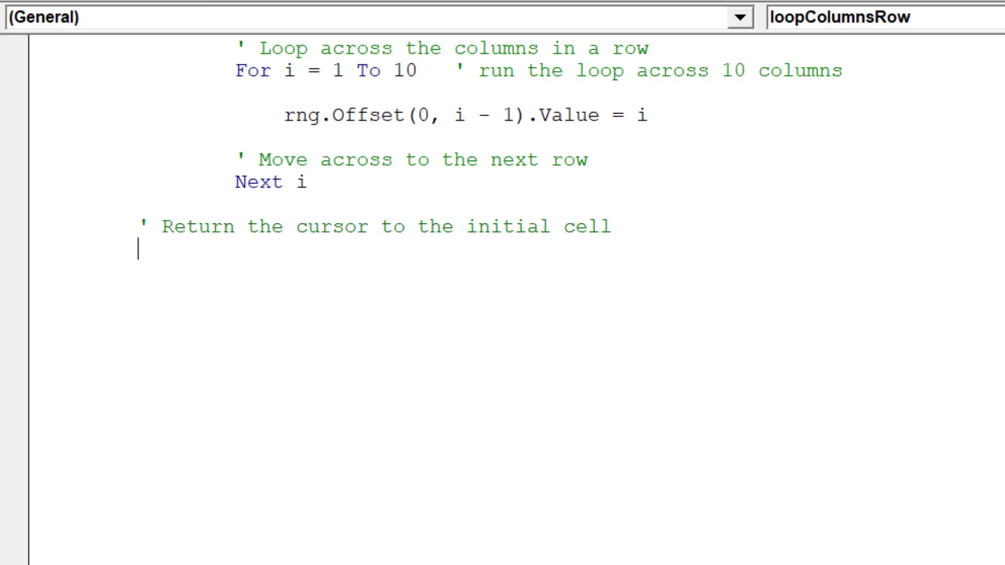
pyautogui.write('s')
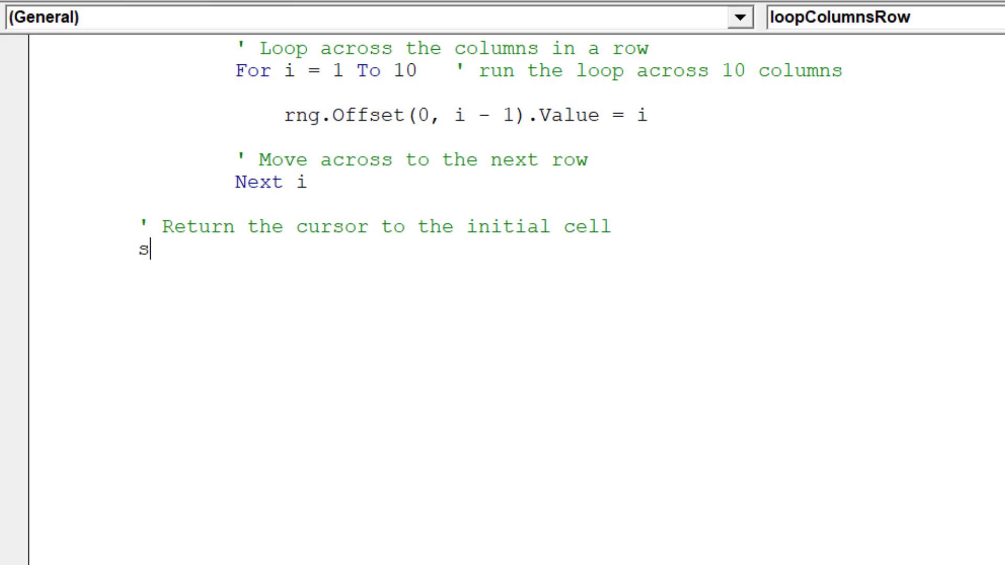
pyautogui.write('tartCell')
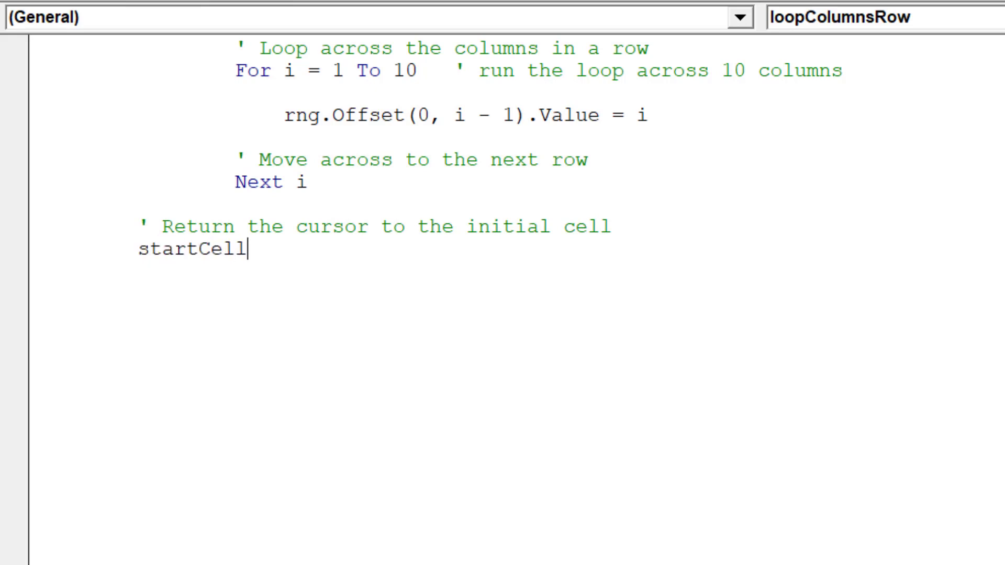
pyautogui.write('.Select')
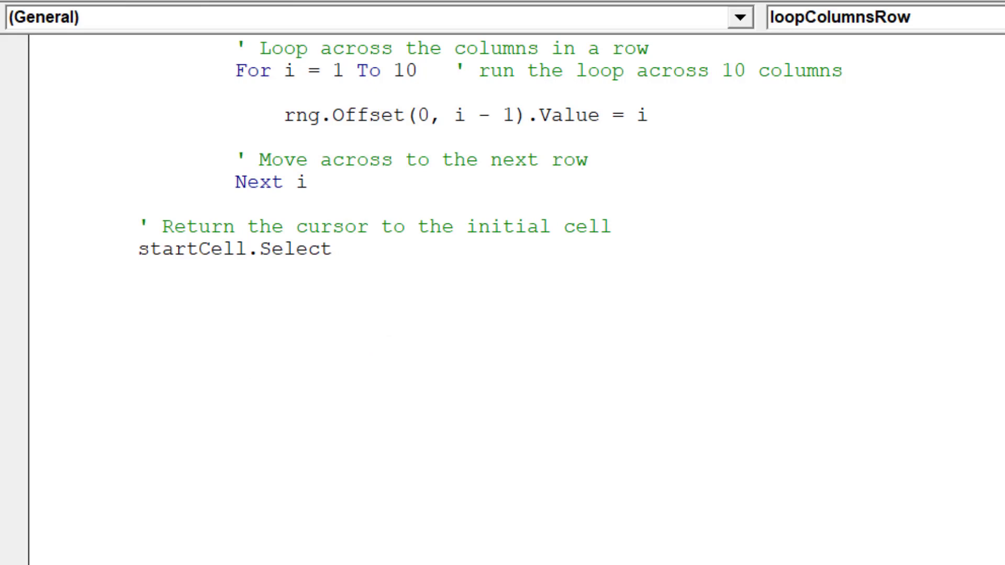
pyautogui.scroll(-3)
pyautogui.write("'")
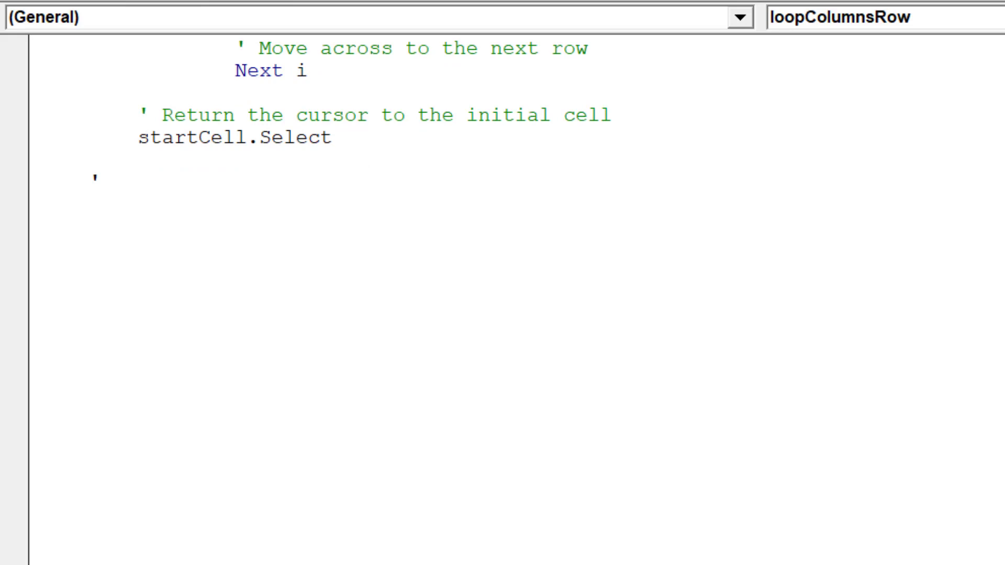
# Add the comment 'Re-enable Excel properties once the macro has run' below startCell.Select.
pyautogui.click(114, 183)
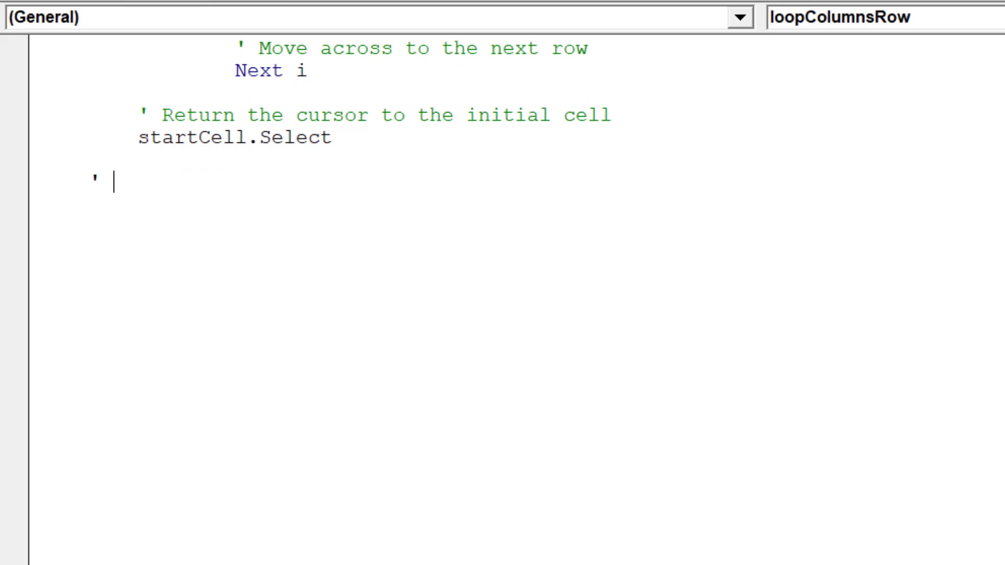
pyautogui.write('Re')
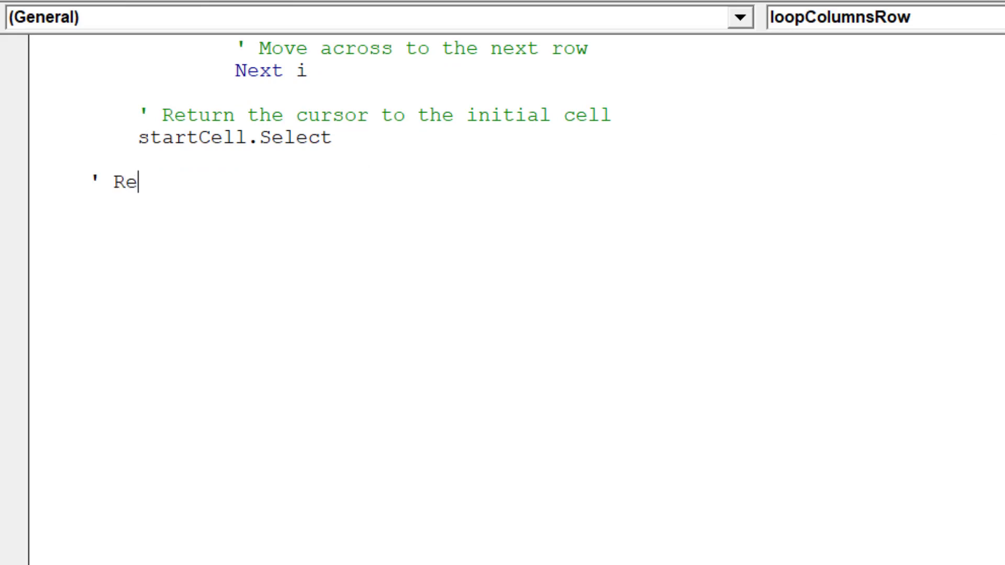
pyautogui.write('-enable E')
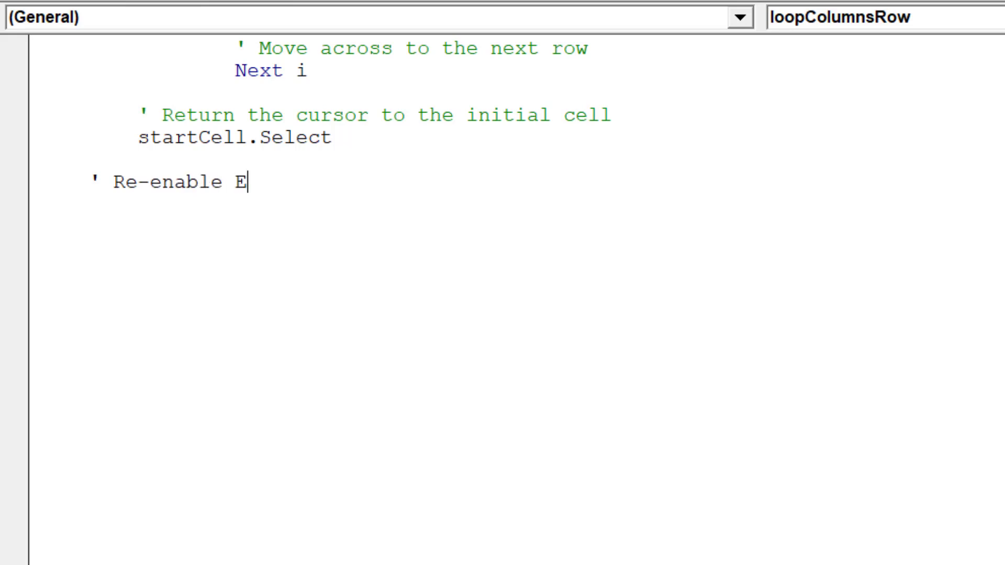
pyautogui.write('xcel proper')
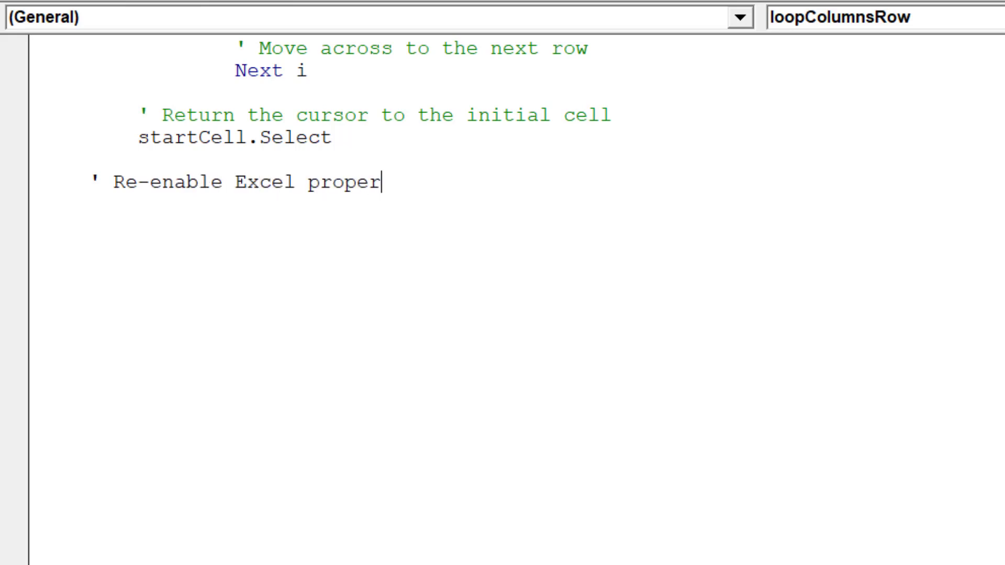
pyautogui.write('ties once the')
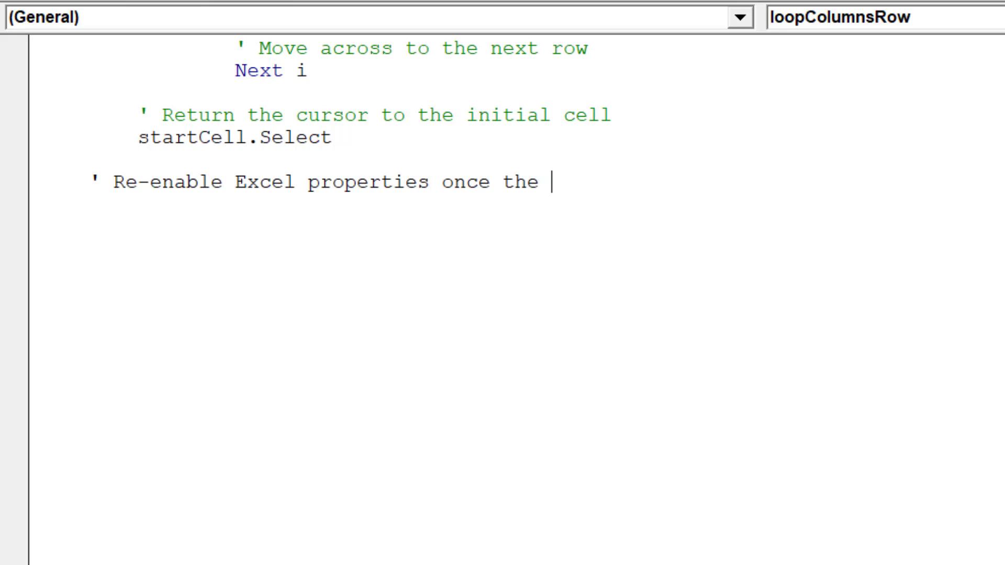
pyautogui.write('macro has r')
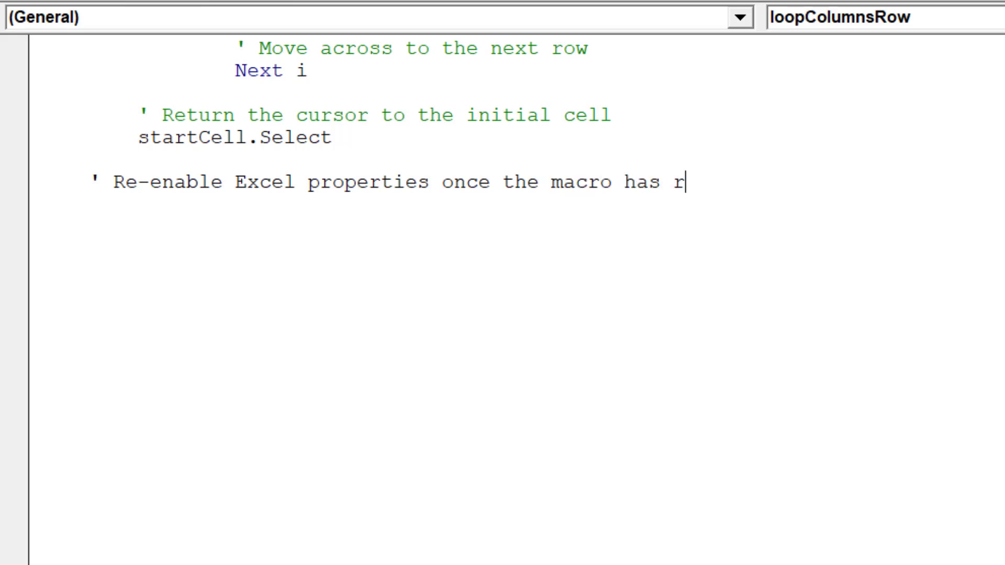
pyautogui.write('un')
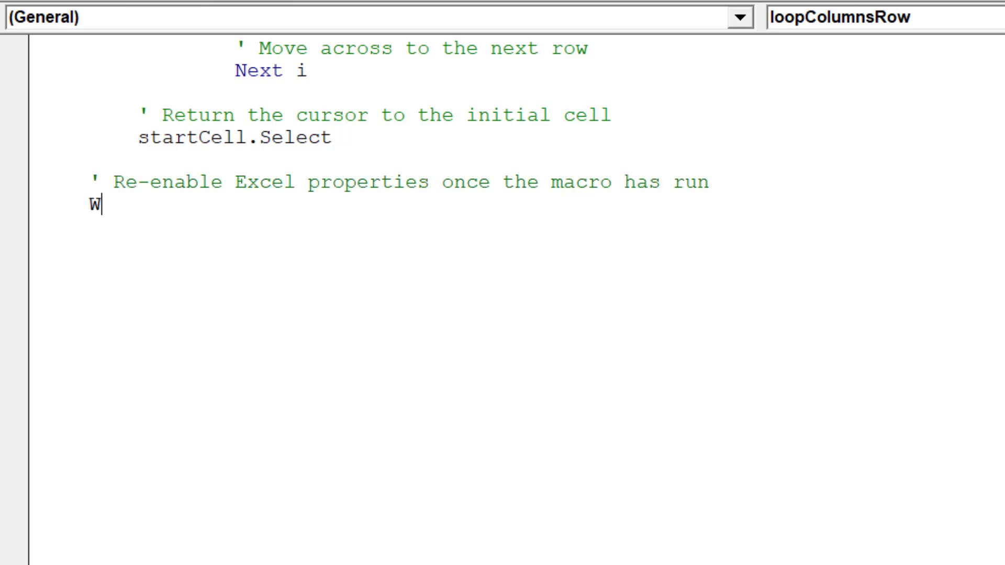
# Write With Application setting automatic calculation, EnableEvents True and ScreenUpdating True.
pyautogui.write('ith Application')
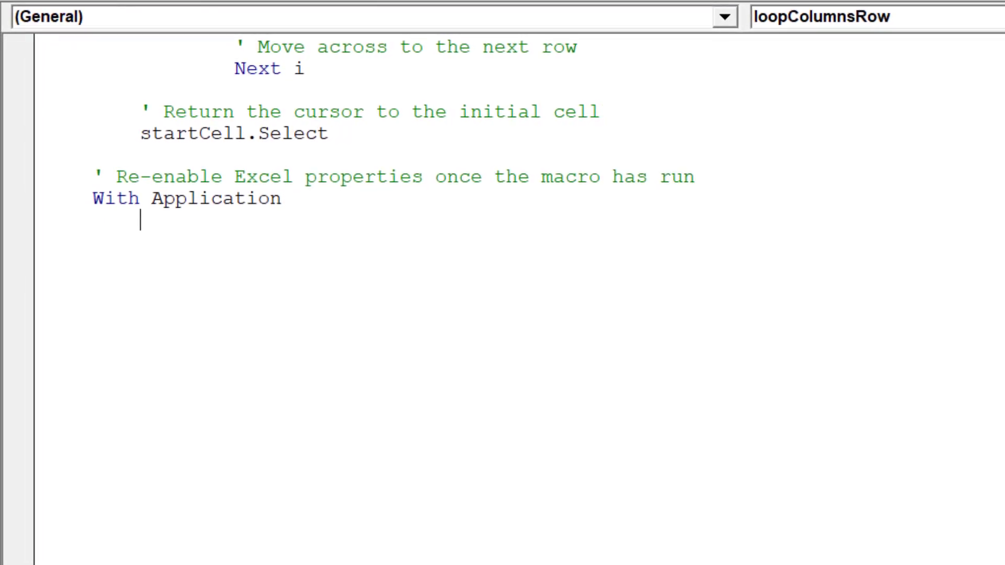
pyautogui.write('.c')
pyautogui.write('.EnableEvents')
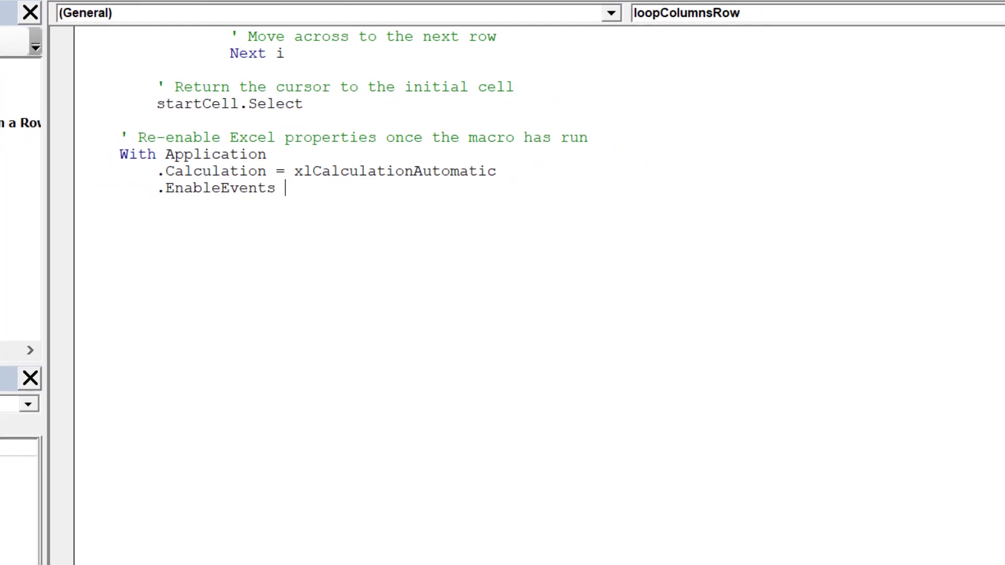
pyautogui.write('= True')
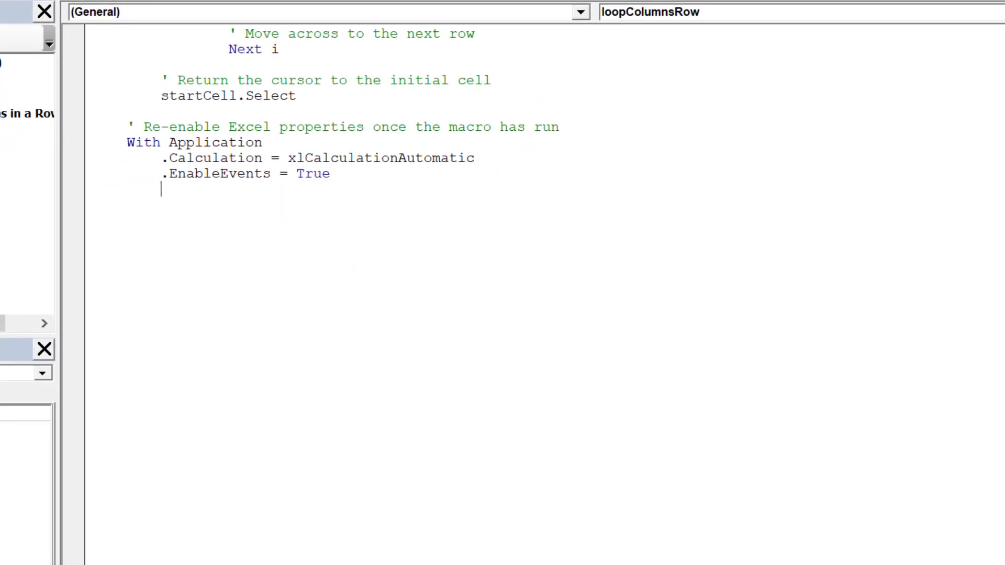
pyautogui.write('.ScreenUpdating = True')
pyautogui.click(220, 204)
pyautogui.write('End With')
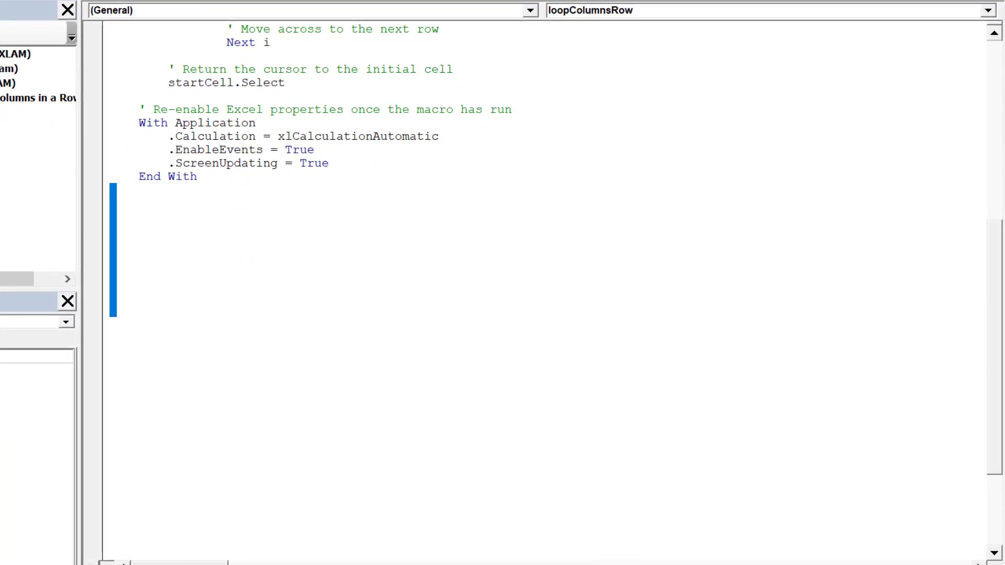
# Run loopColumnsRow from the macro list, filling G4 through P4 with 1 to 10.
pyautogui.scroll(-3)
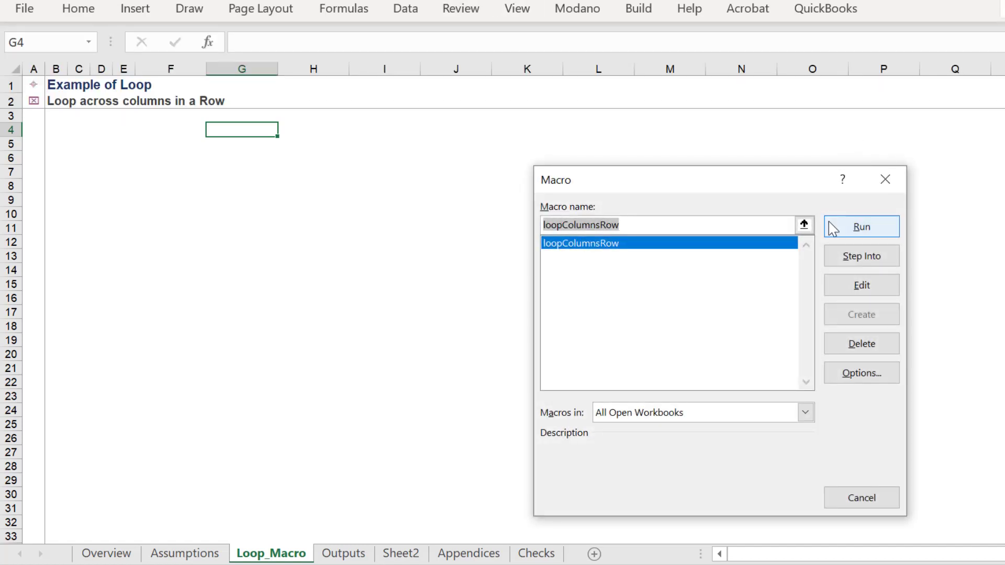
pyautogui.click(860, 226)
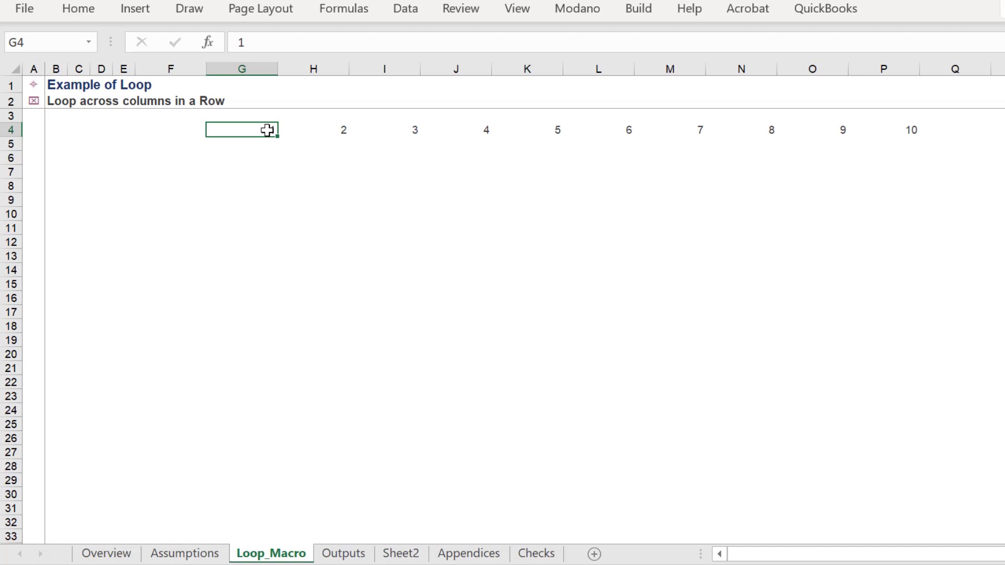